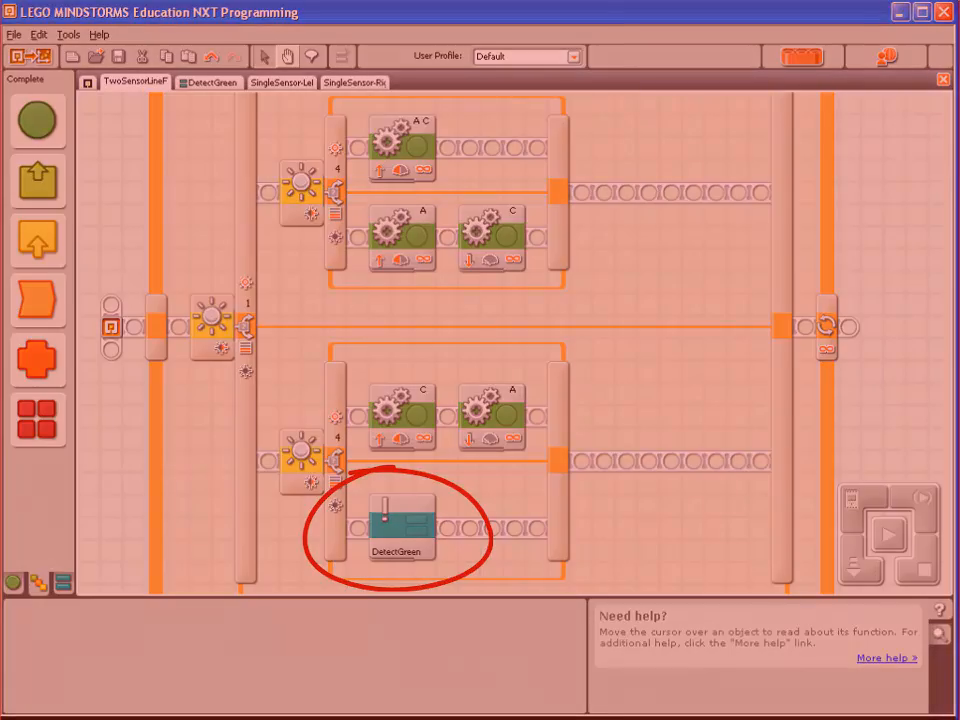
Step: Close the SingleSensor-Left and SingleSensor-Right tabs, leaving the two-sensor line follower and DetectGreen
left_click(210, 82)
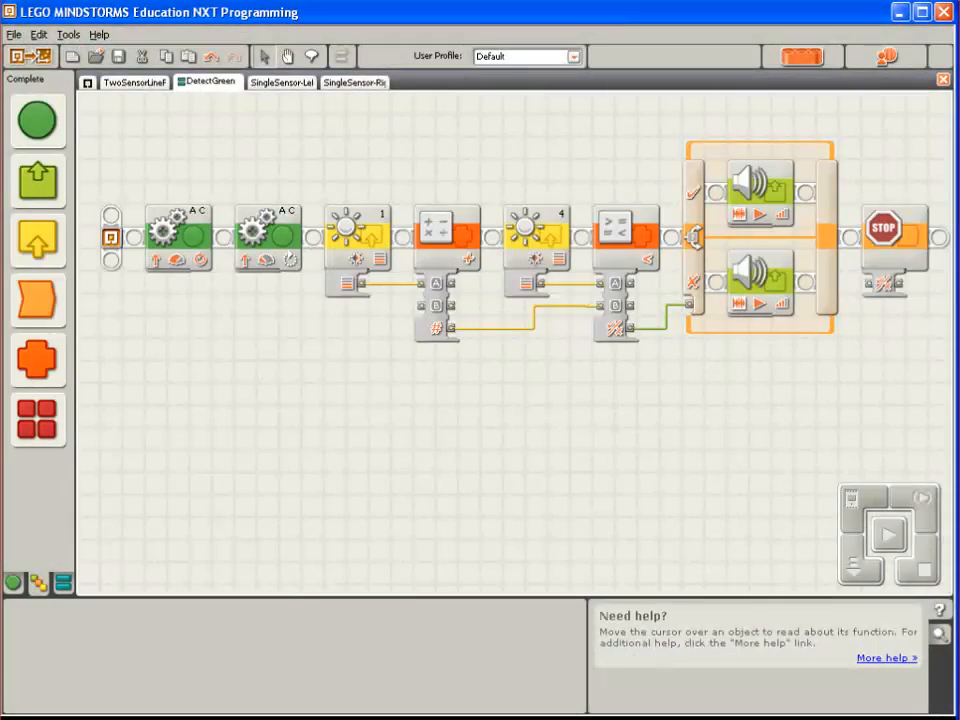
left_click(280, 82)
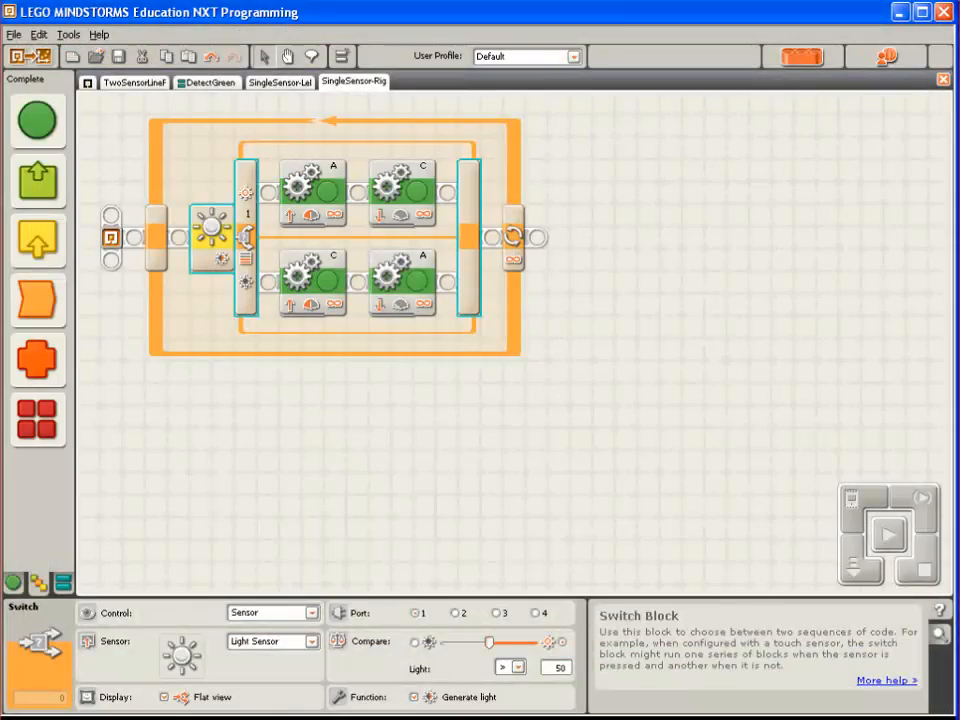
left_click(207, 82)
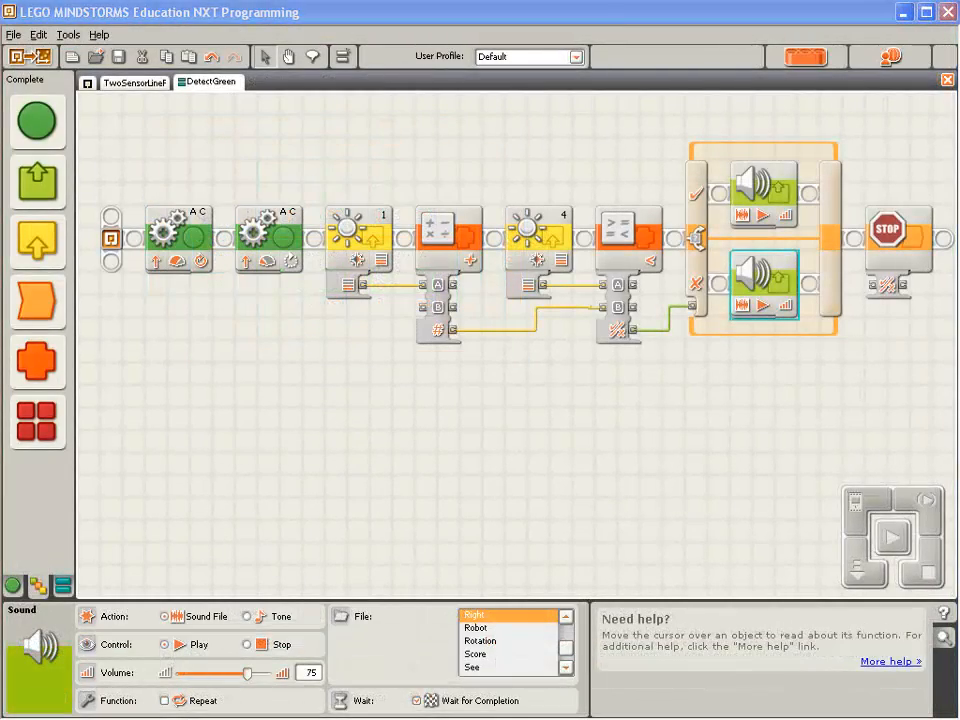
left_click(134, 82)
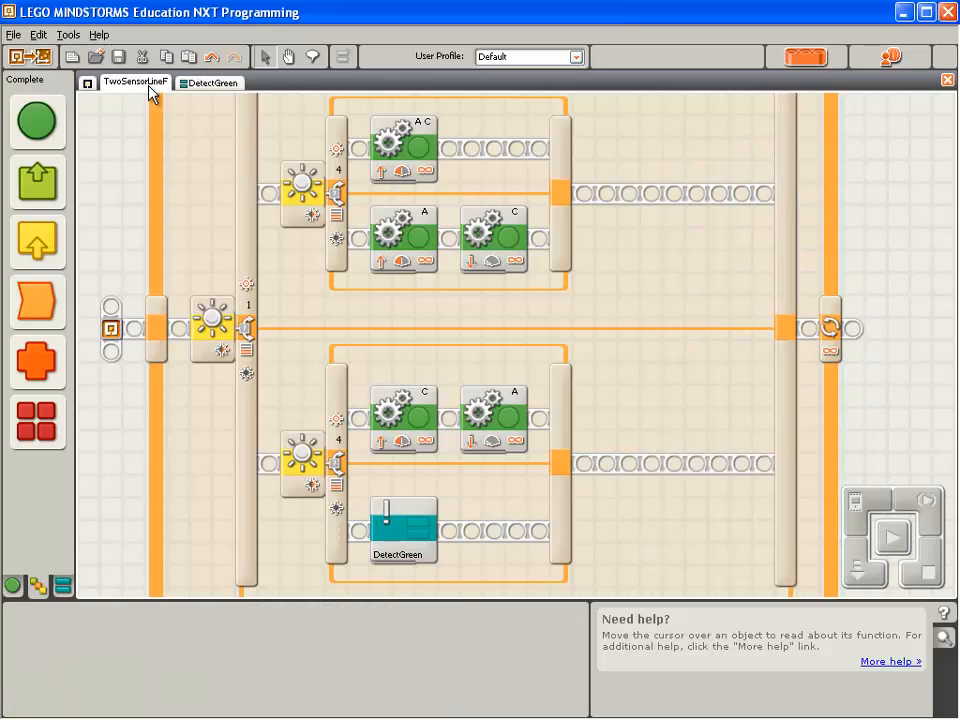
mouse_move(145, 183)
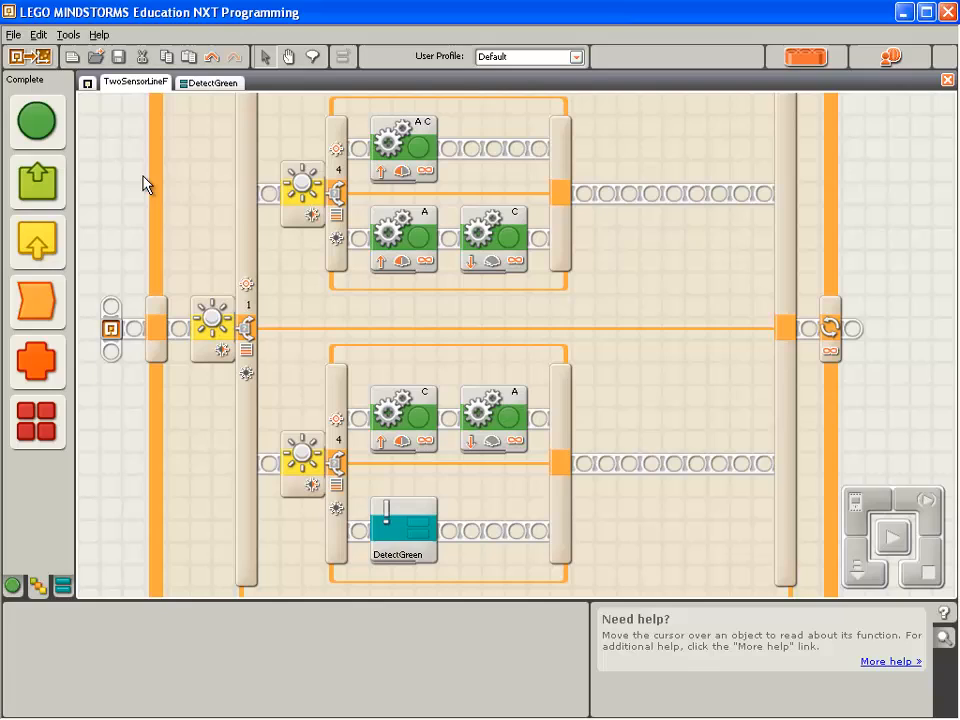
left_click(402, 527)
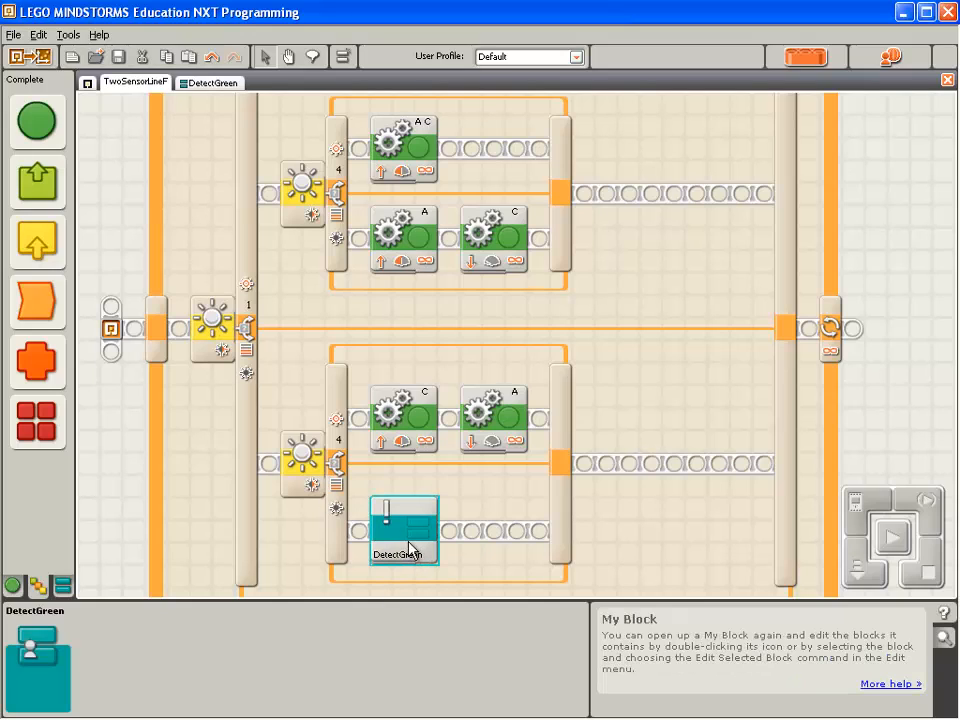
left_click(212, 325)
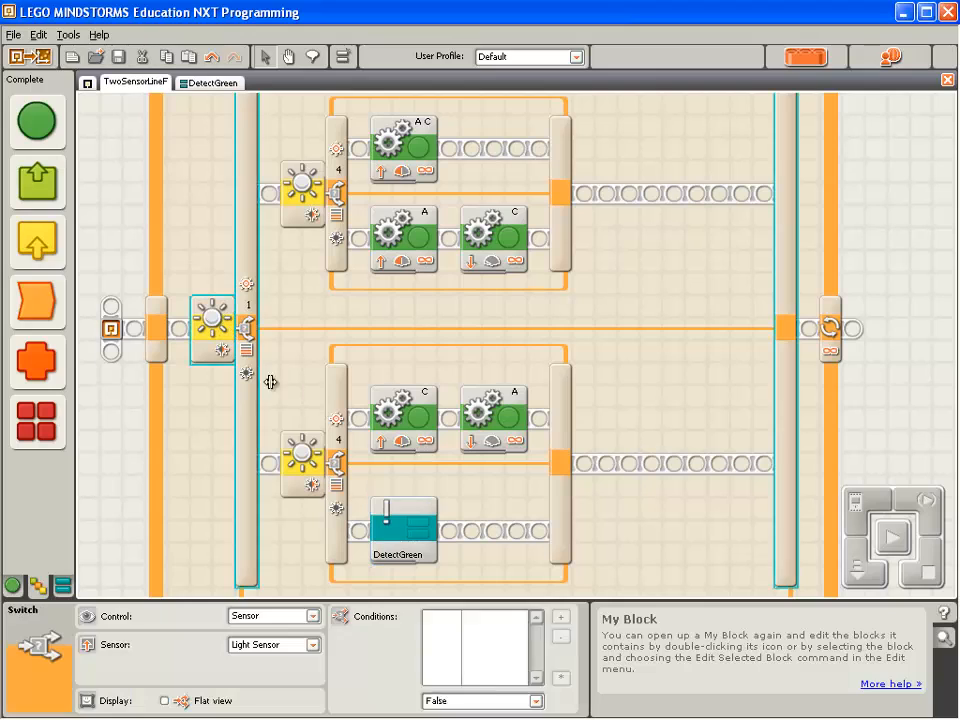
left_click(400, 528)
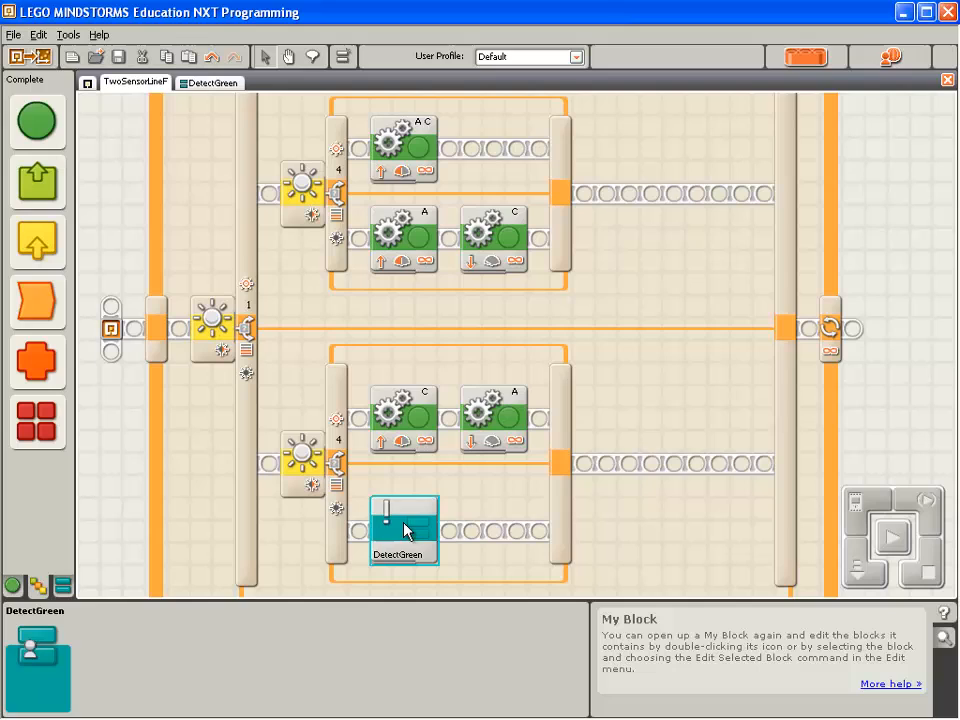
double_click(402, 527)
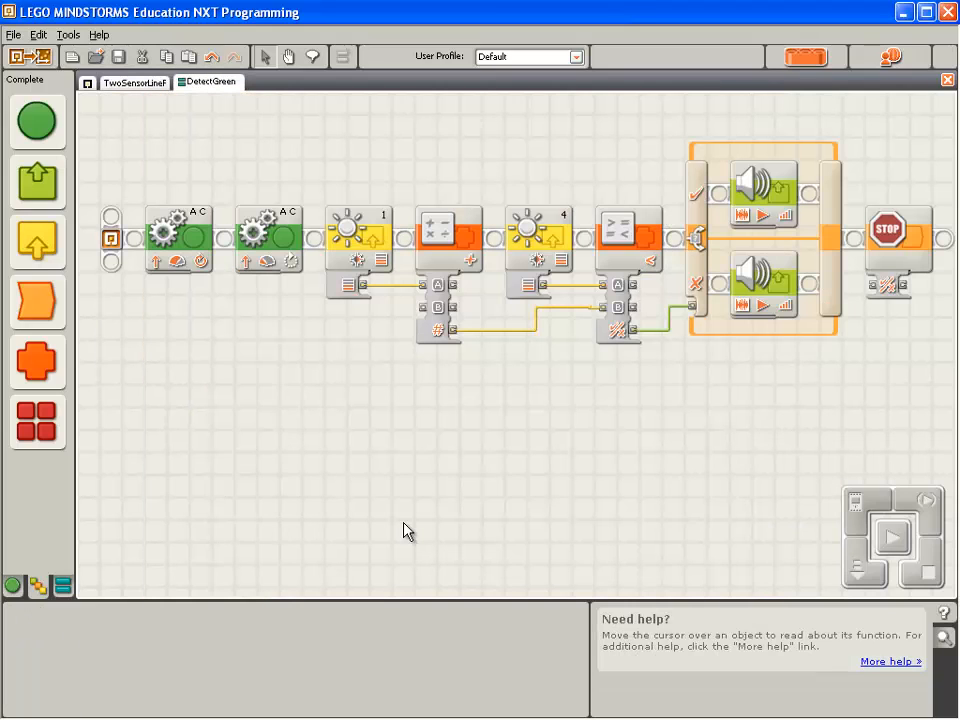
mouse_move(632, 424)
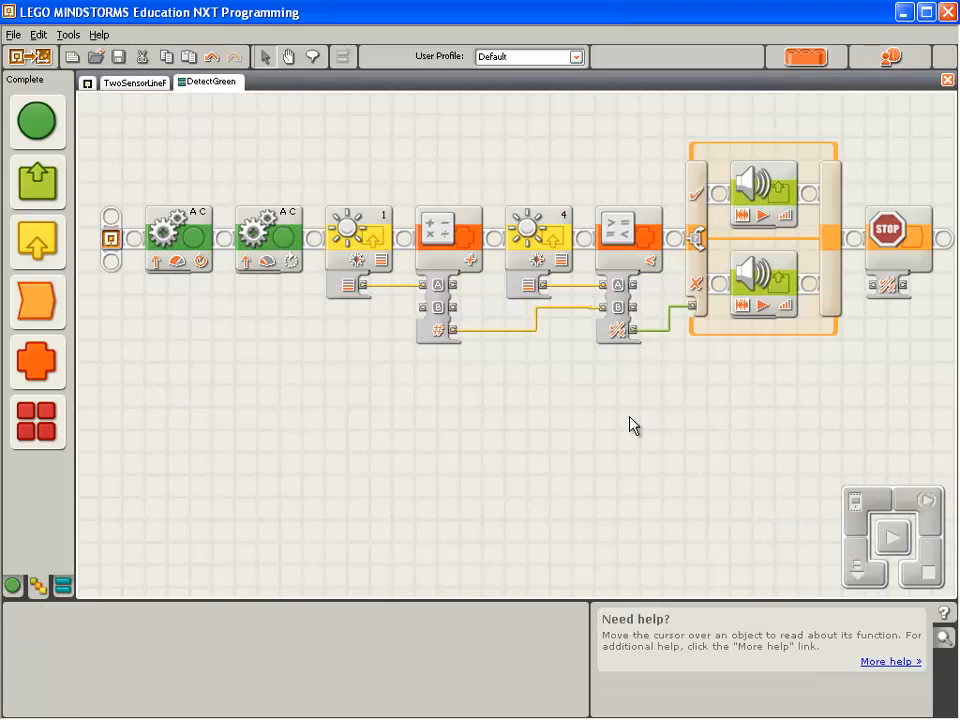
left_click(765, 190)
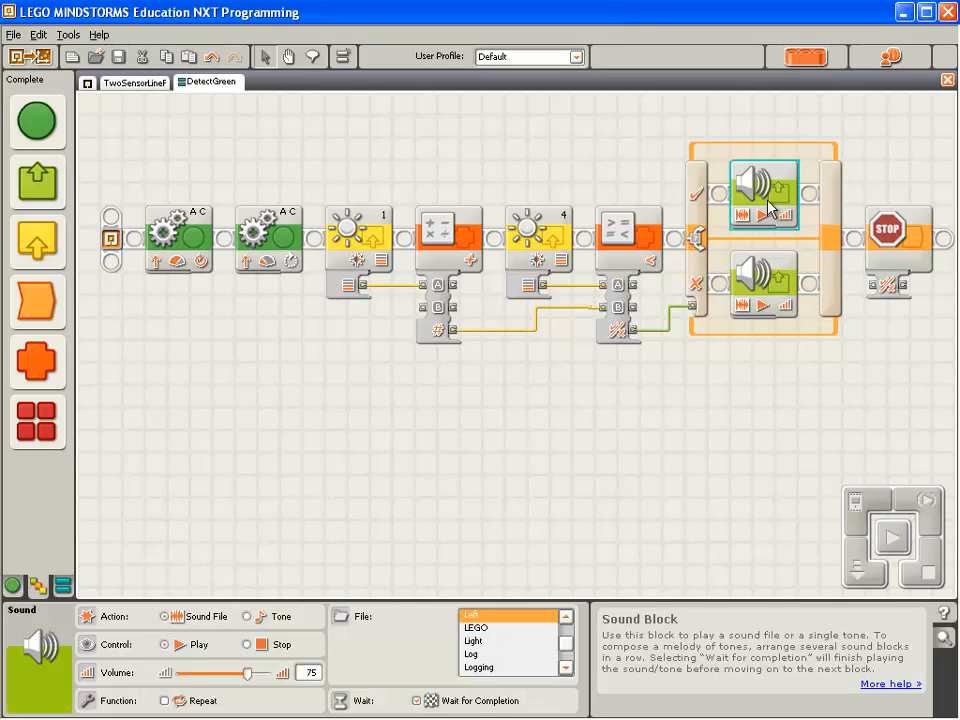
left_click(763, 288)
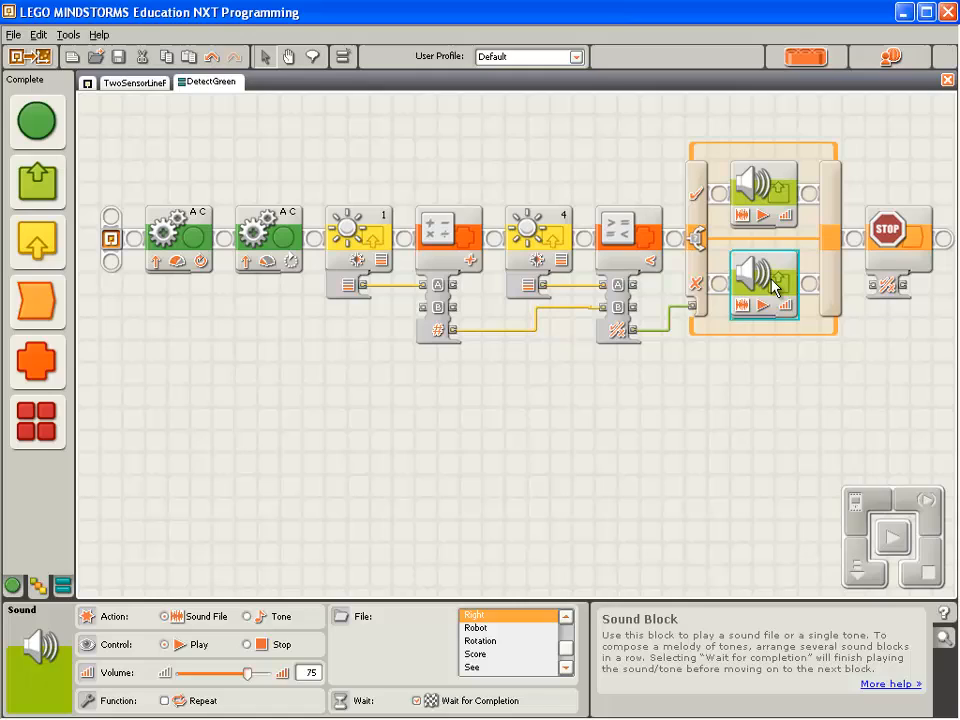
left_click(764, 195)
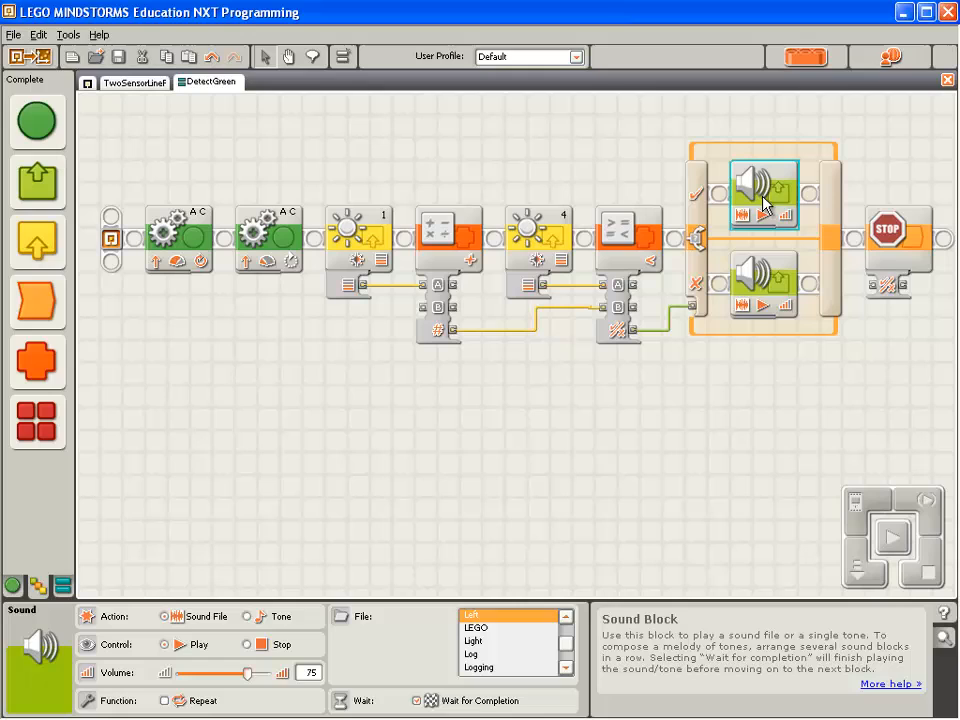
mouse_move(770, 202)
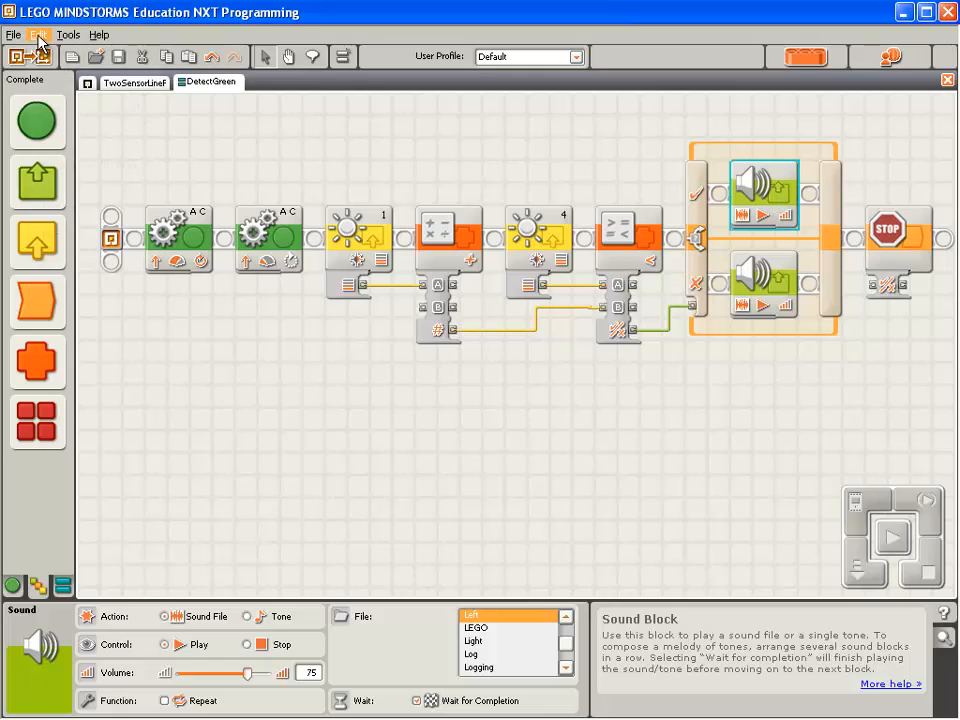
Step: Make the true-branch Left sound block a My Block named TurnLeftOnGreen, then select the Right sound
left_click(38, 34)
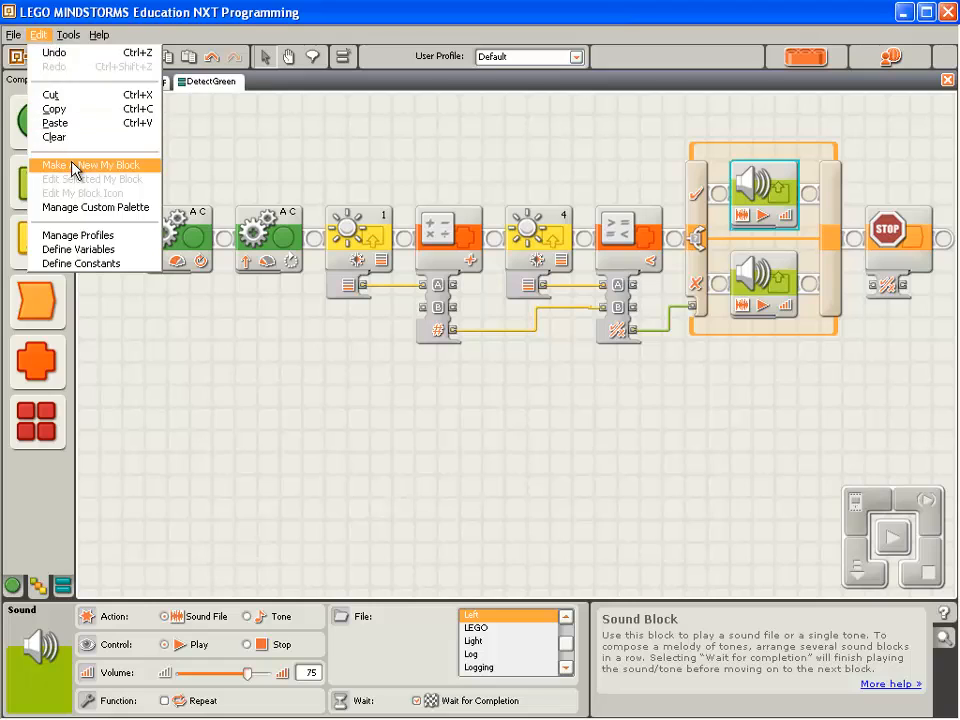
left_click(90, 164)
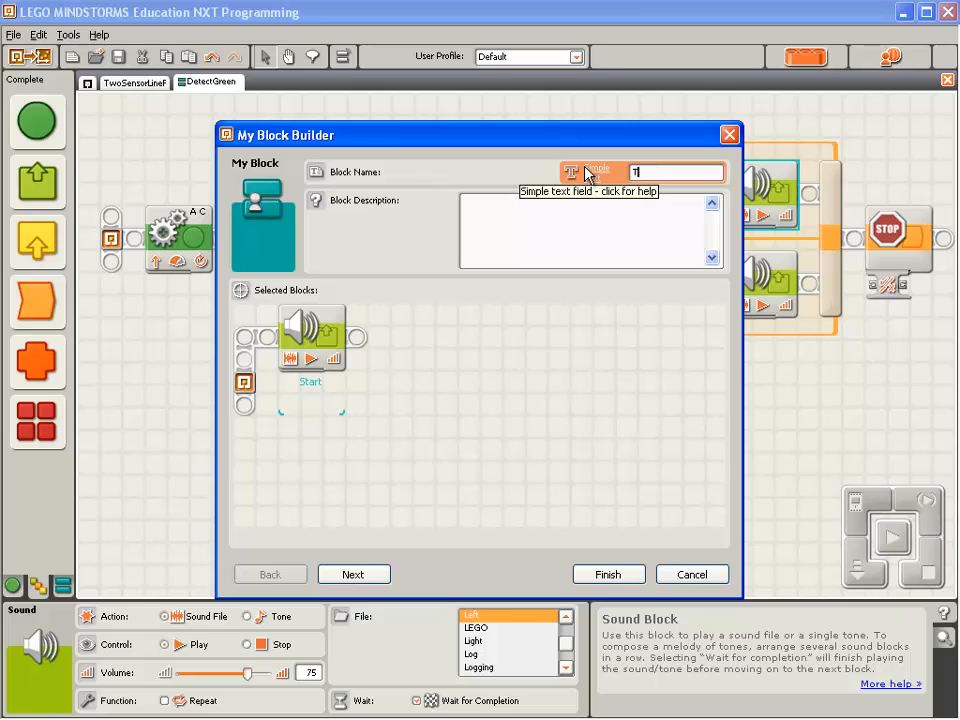
type("TurnLeftOn")
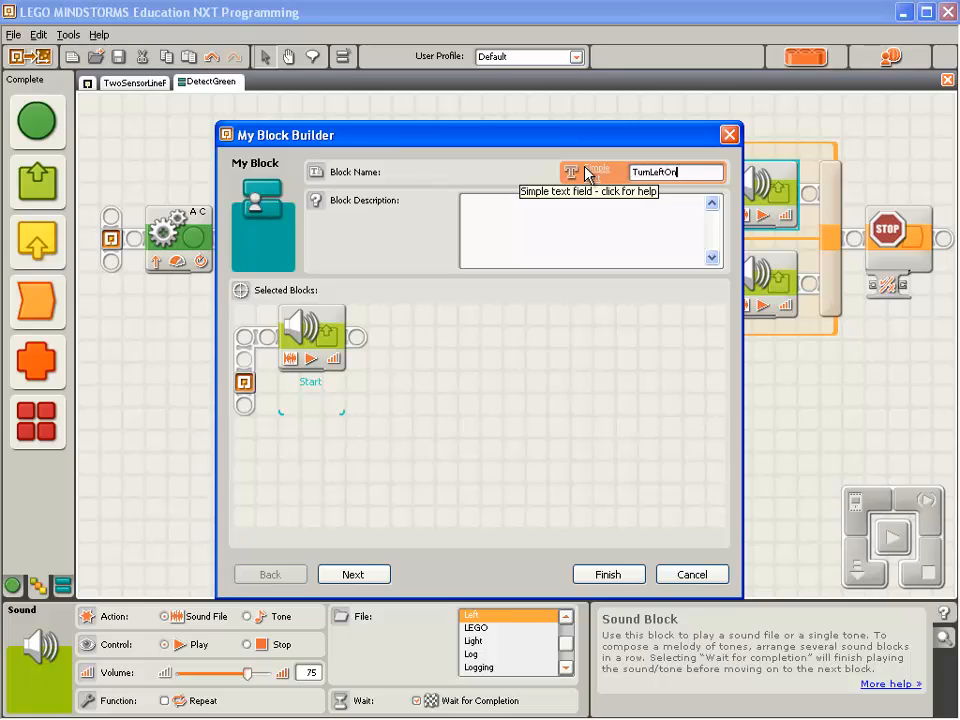
type("Green")
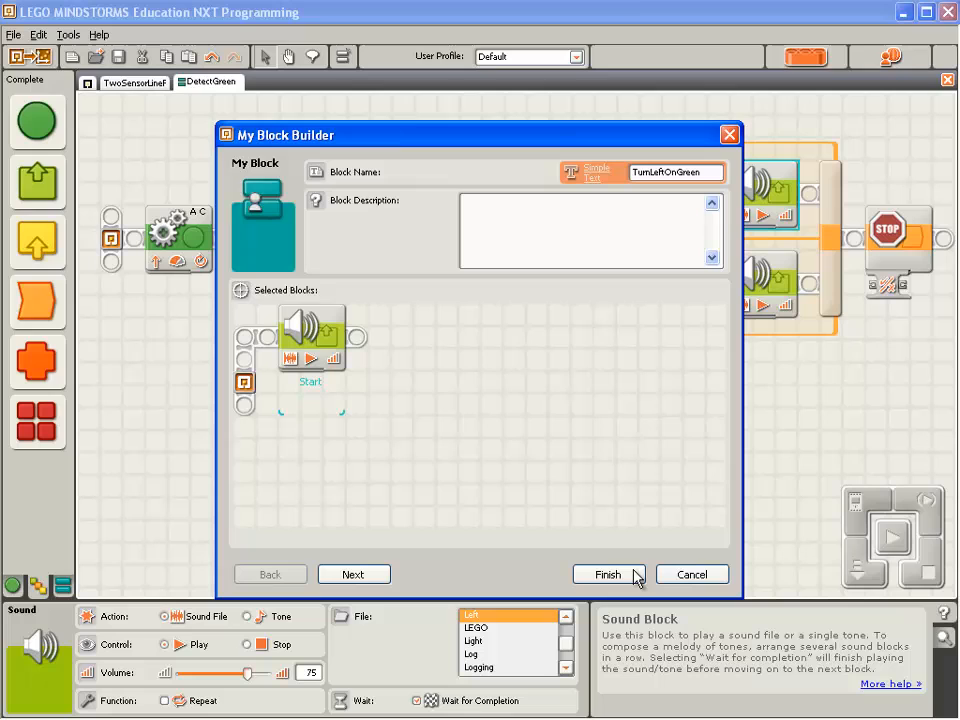
left_click(607, 573)
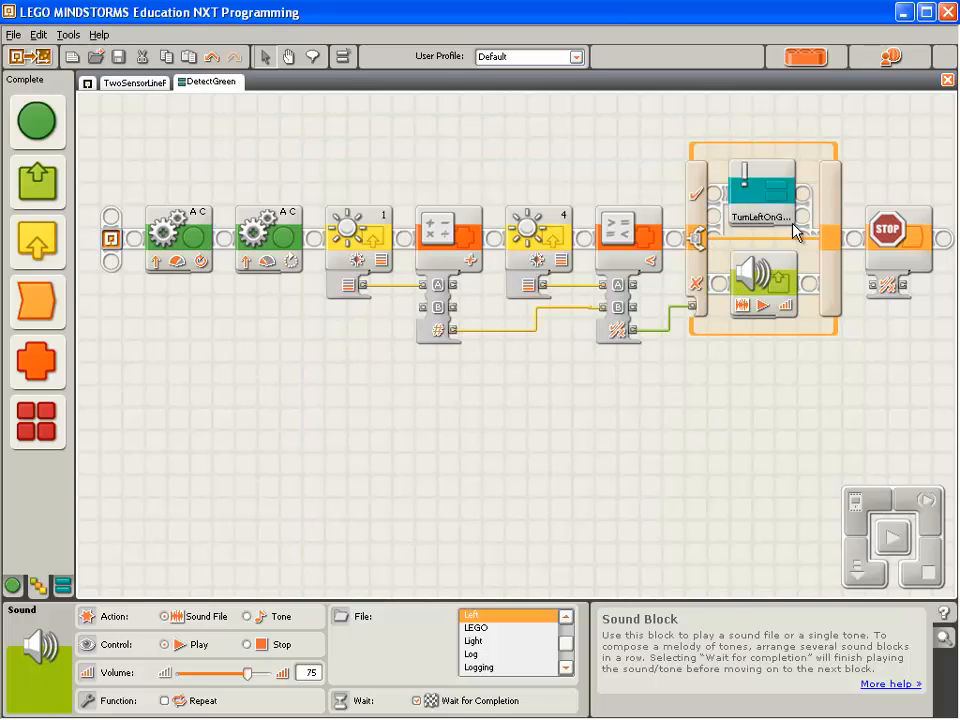
left_click(760, 188)
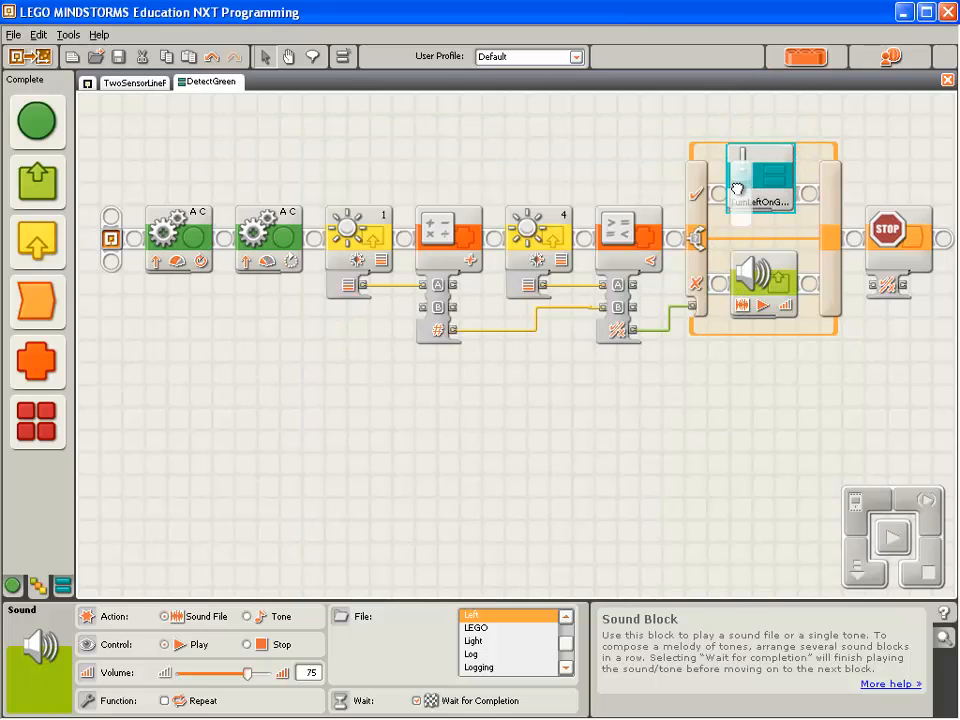
left_click(765, 290)
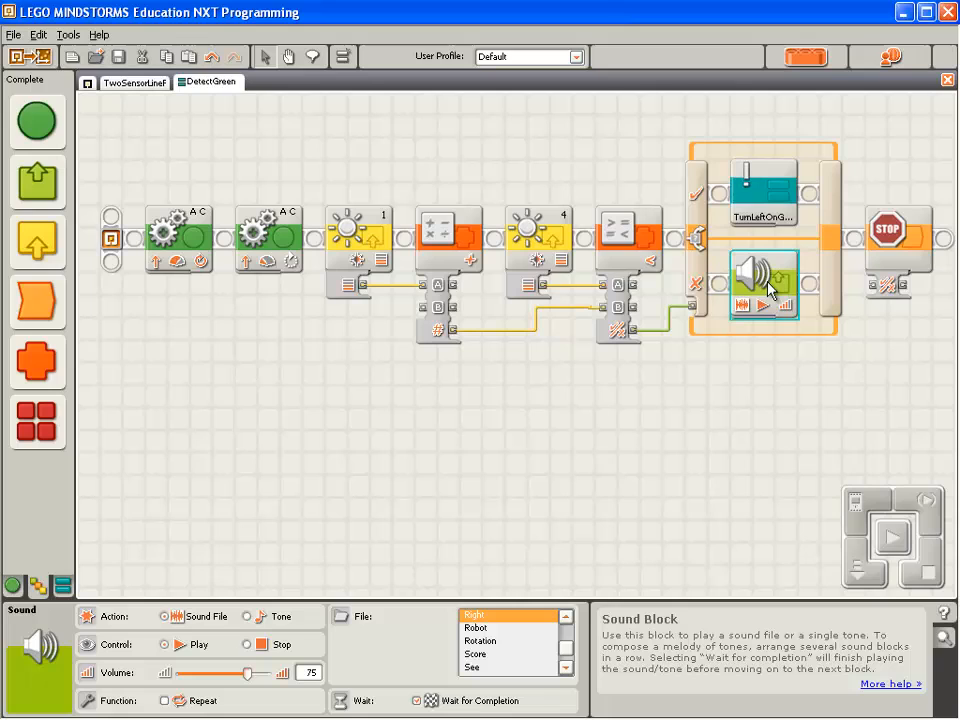
Step: Turn the false-branch Right sound block into a My Block named TurnRightOnGreen
left_click(37, 34)
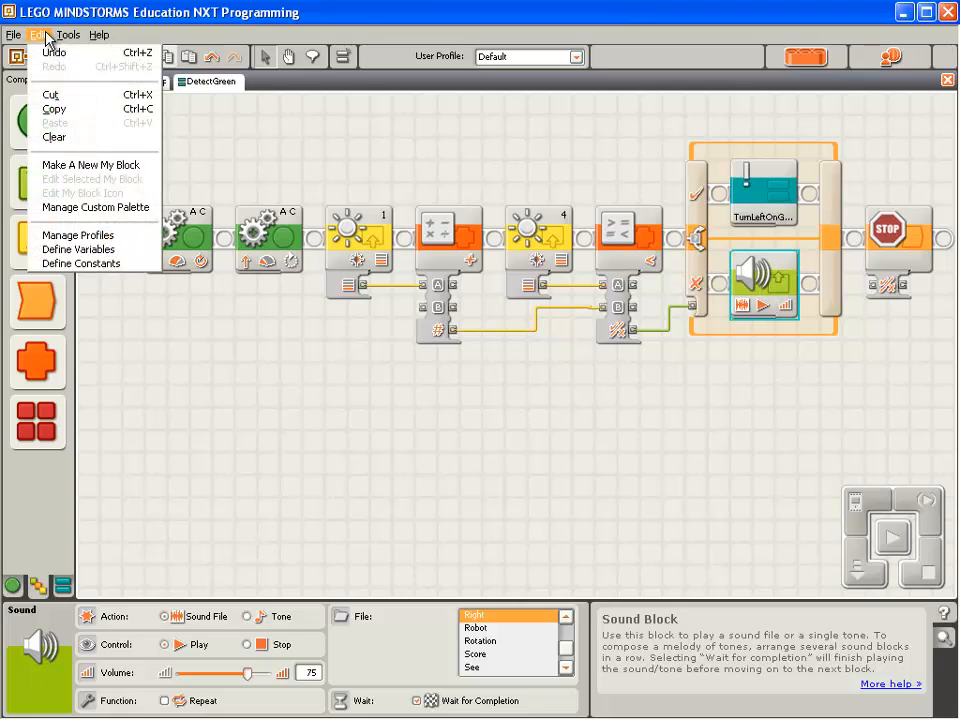
left_click(37, 34)
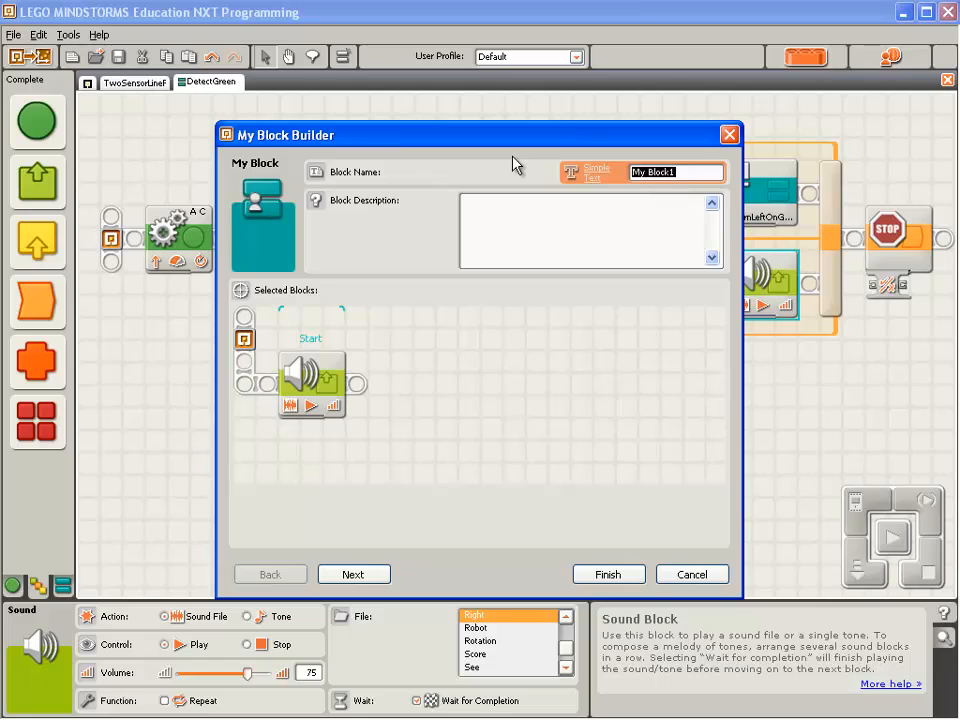
type("1")
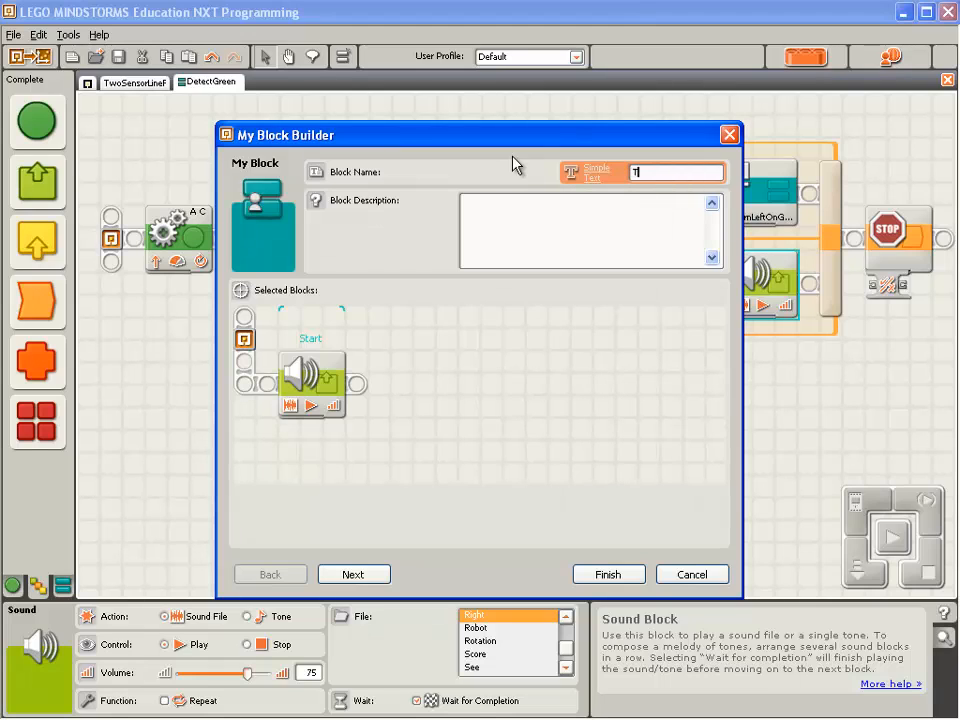
type("TurnRightOnGr")
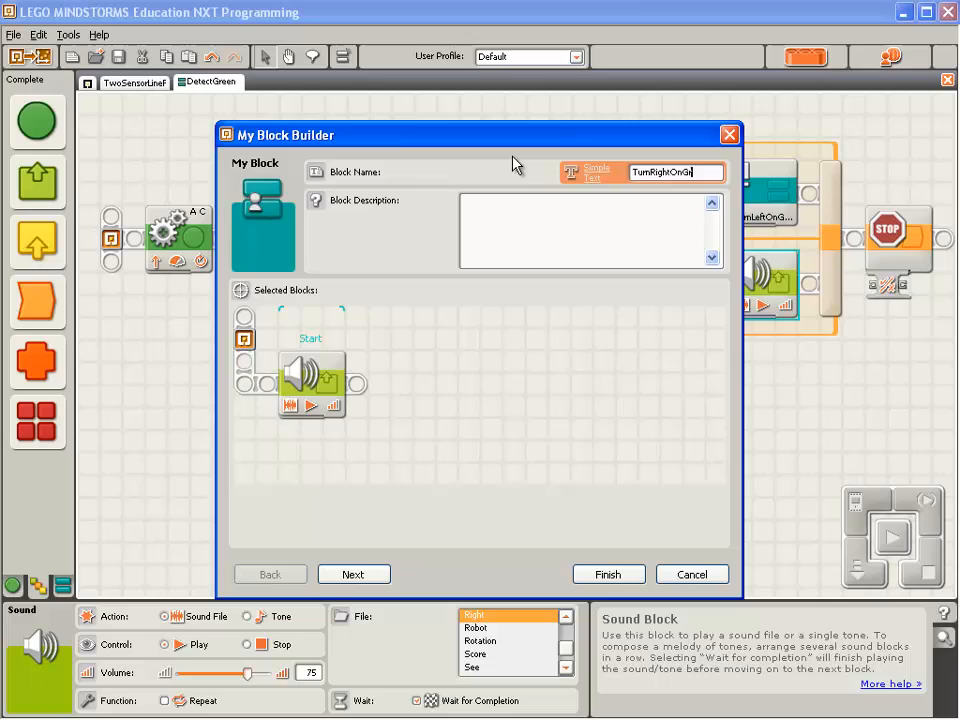
type("een")
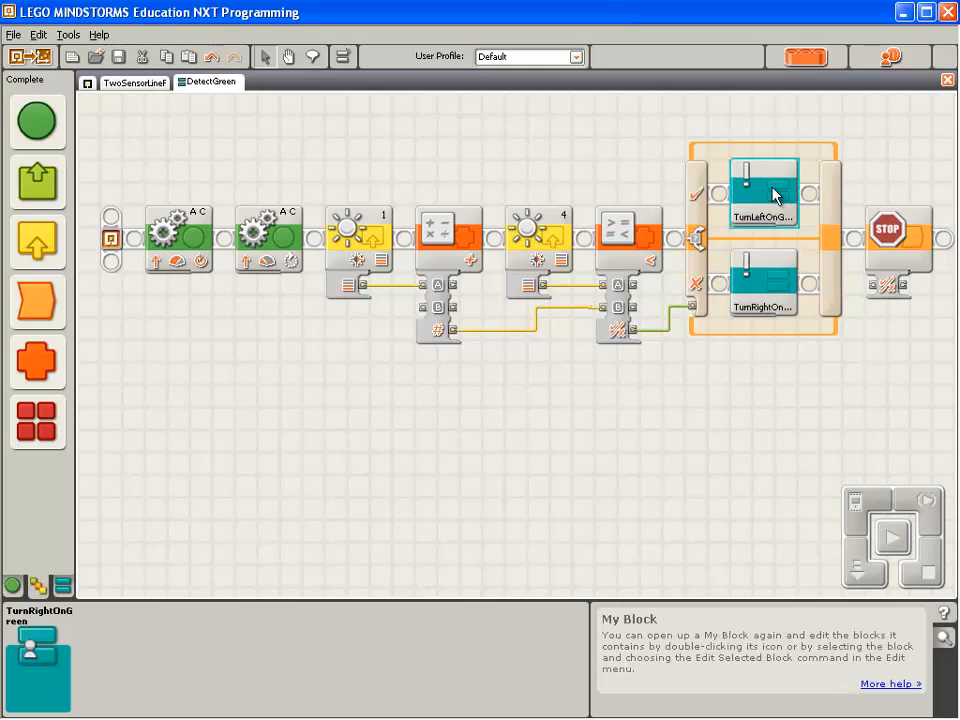
Step: Open the TurnLeftOnGreen My Block in its own tab, showing its single sound block
double_click(763, 190)
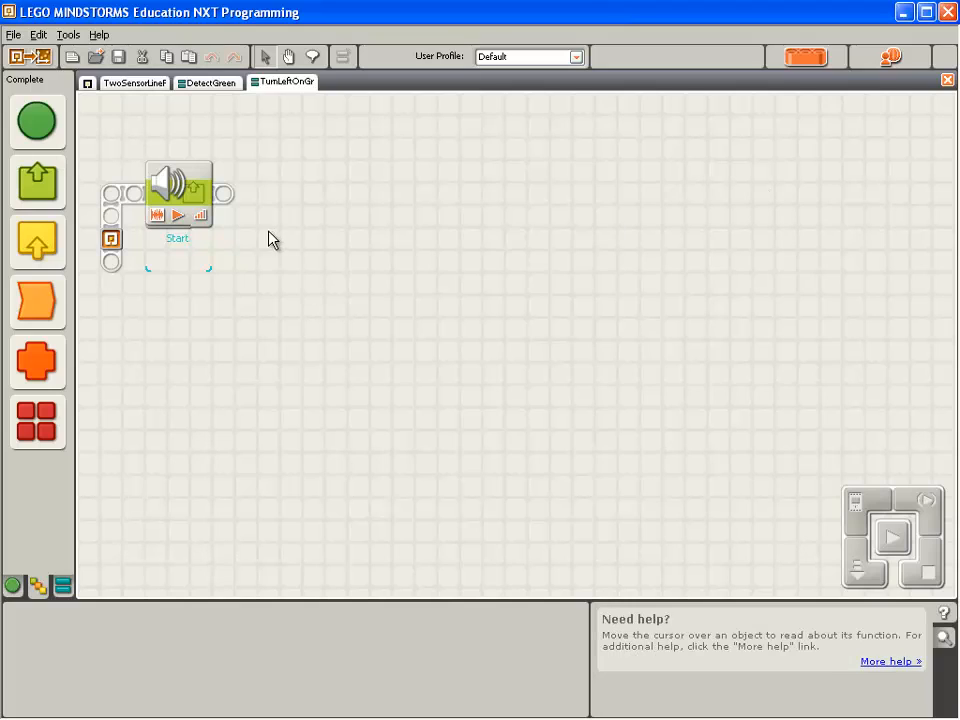
mouse_move(207, 217)
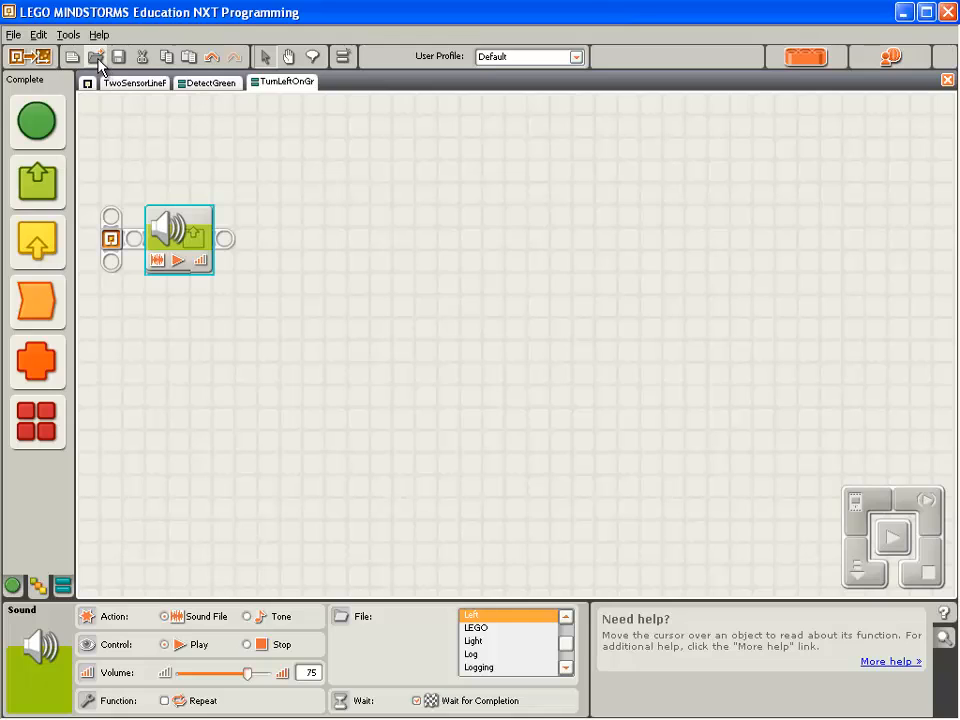
Step: Open SingleSensor-Left.rbt and select its line-following loop
left_click(97, 56)
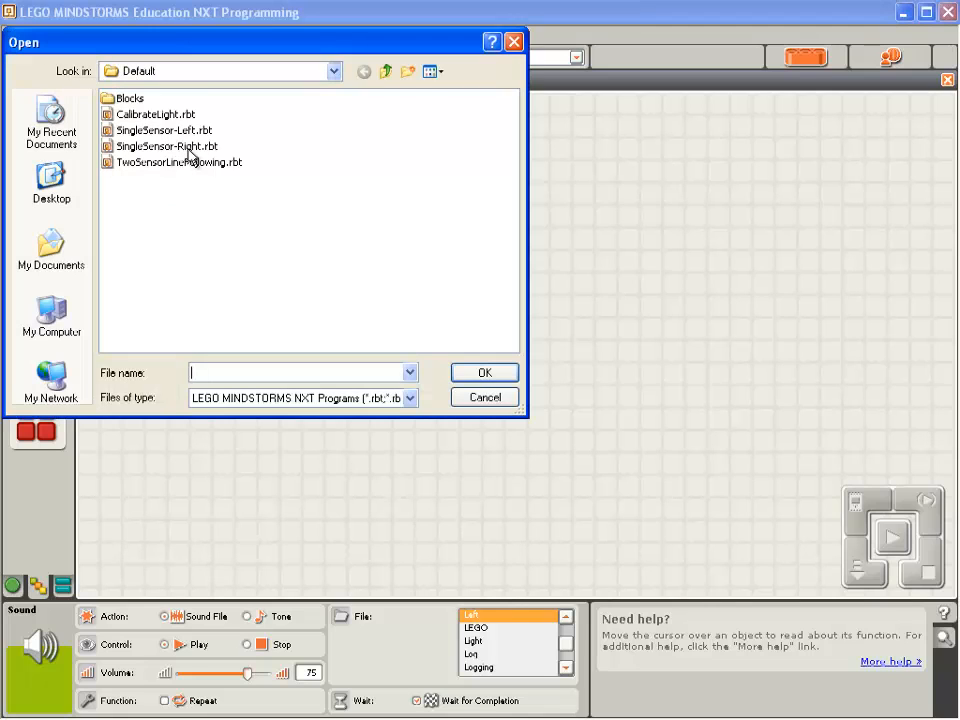
left_click(165, 130)
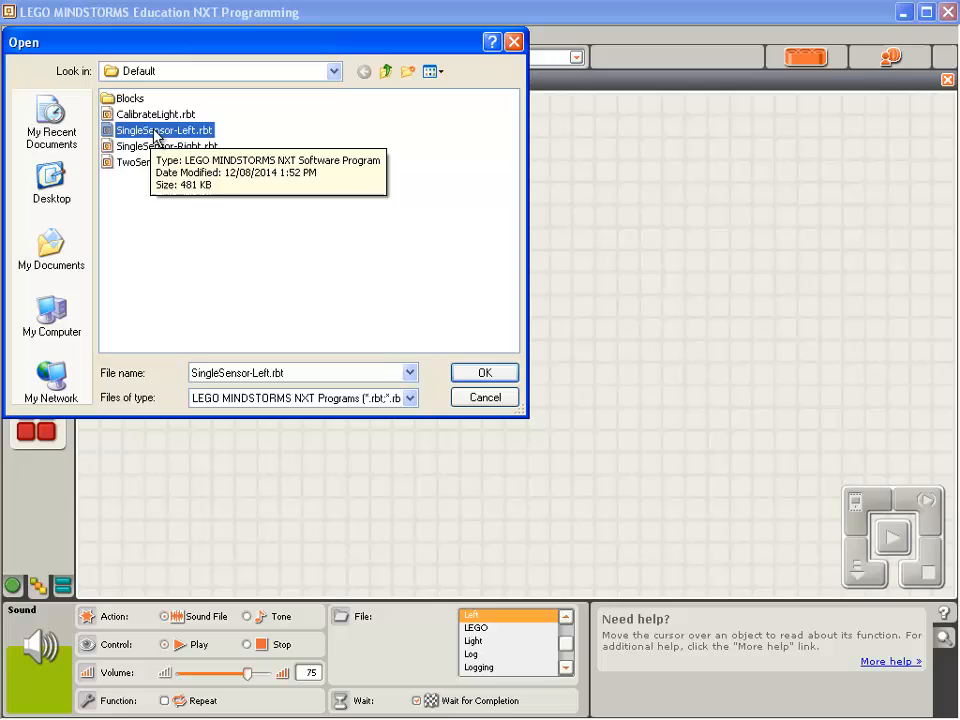
left_click(484, 372)
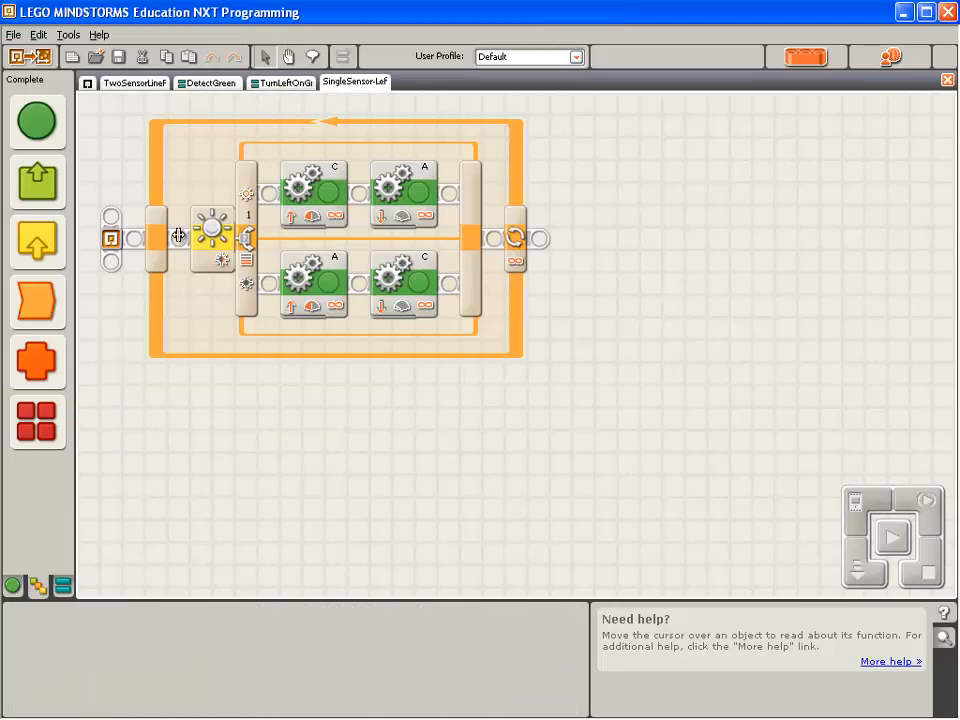
left_click(158, 238)
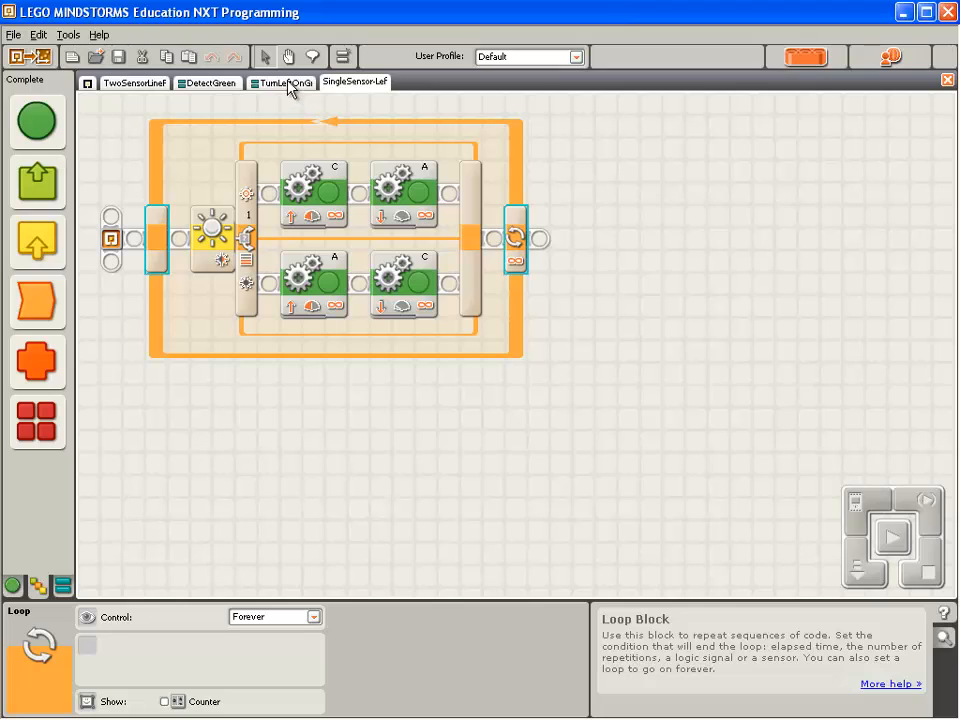
Step: Put the SingleSensor-Left loop after TurnLeftOnGreen's sound block, then return to DetectGreen
left_click(281, 82)
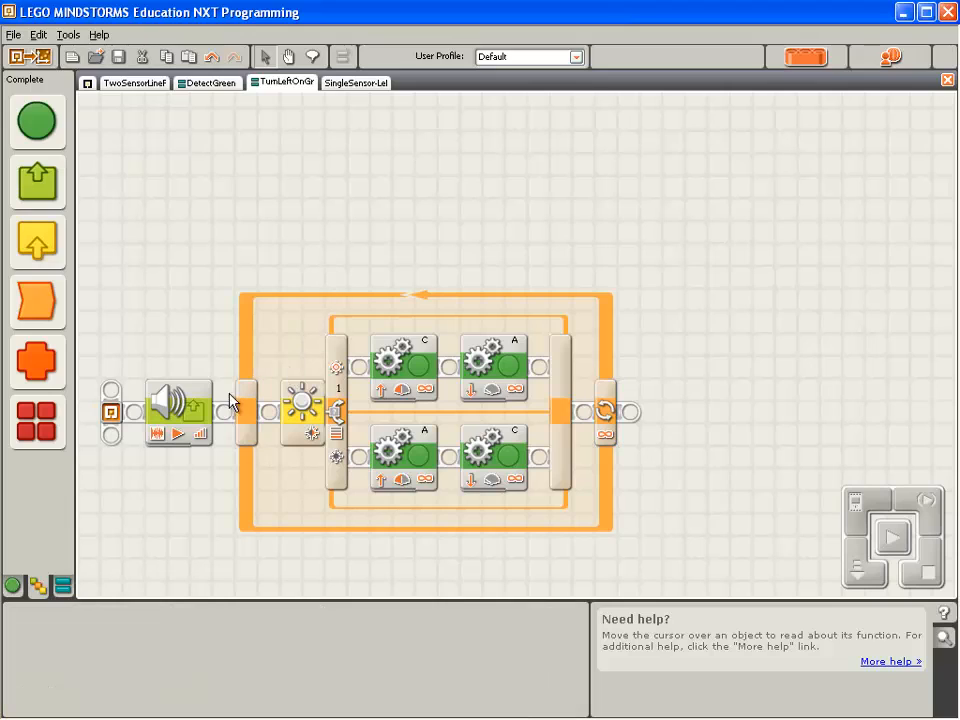
left_click(178, 413)
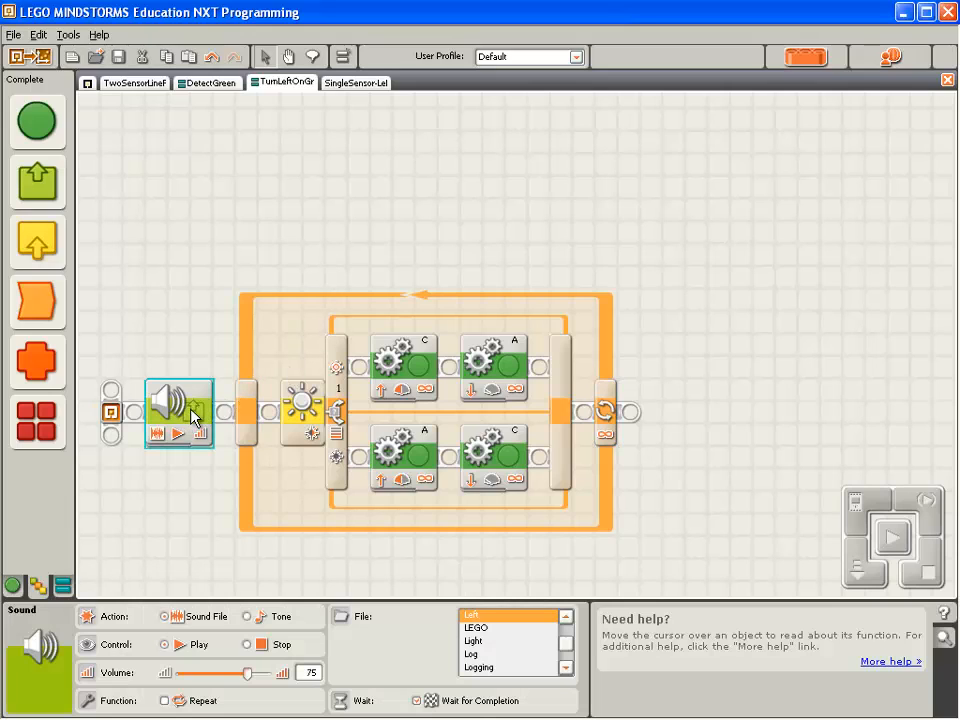
mouse_move(193, 413)
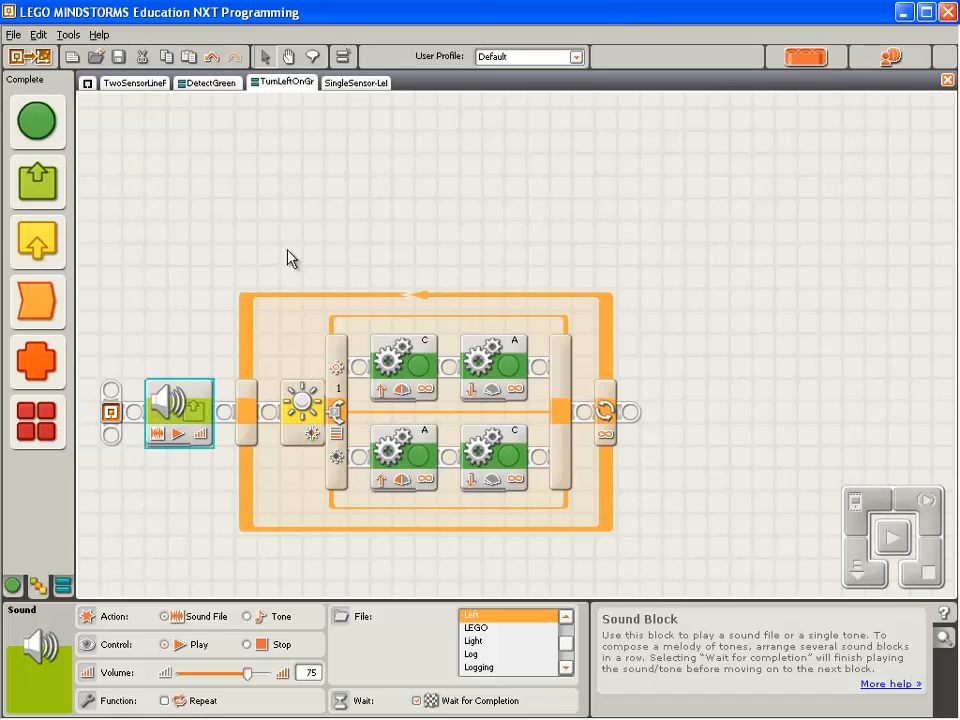
left_click(207, 82)
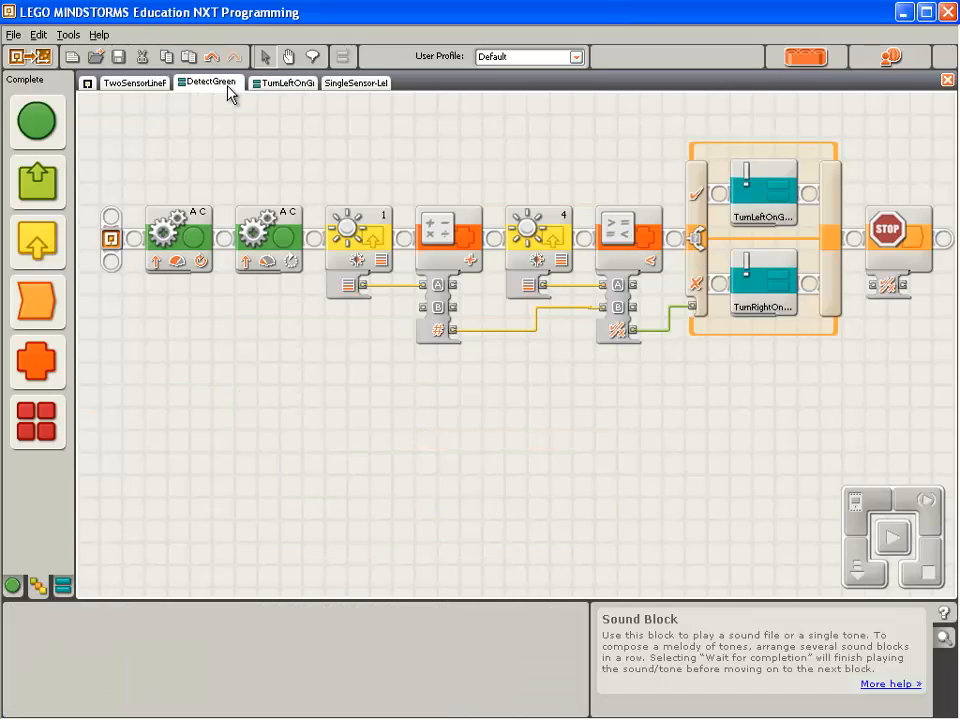
mouse_move(768, 360)
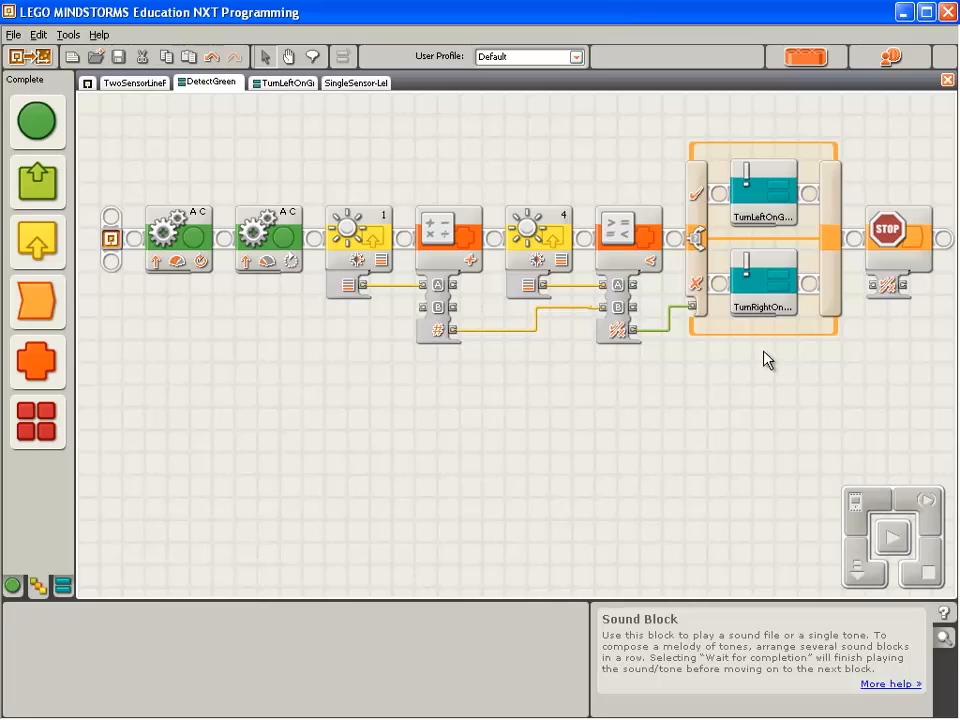
Step: Open TurnRightOnGreen and SingleSensor-Right.rbt, adding its line-following loop after the sound block
left_click(763, 285)
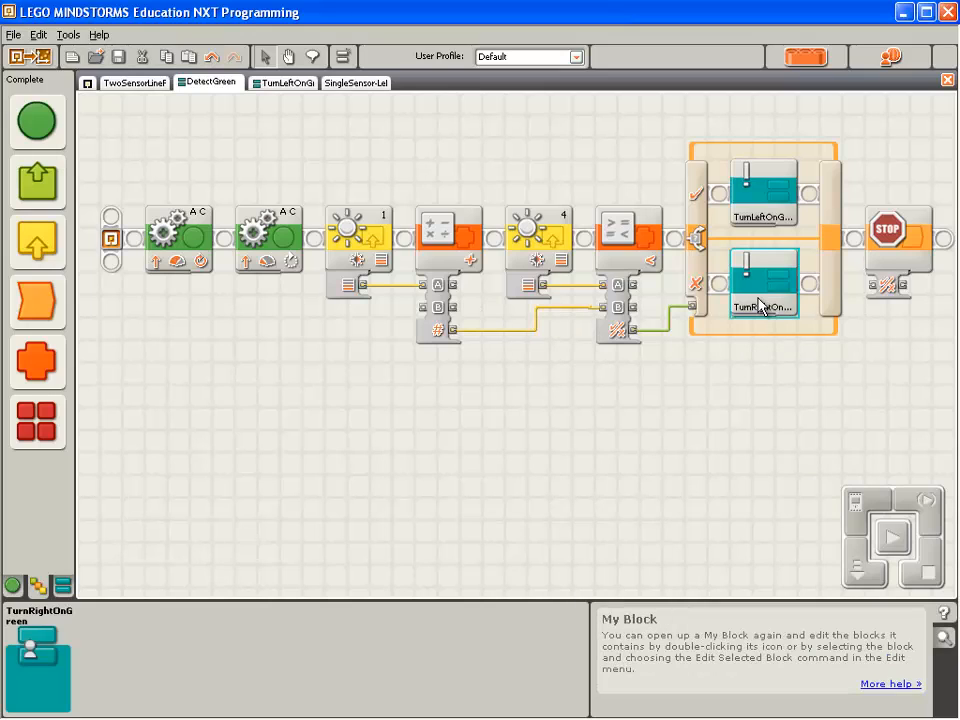
mouse_move(775, 300)
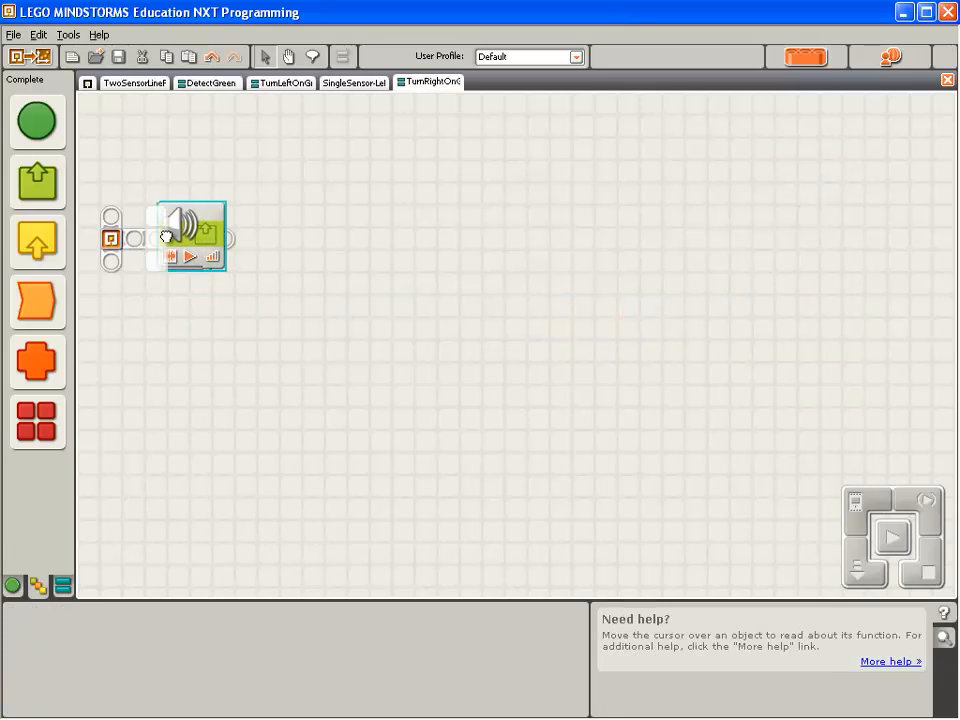
left_click(178, 237)
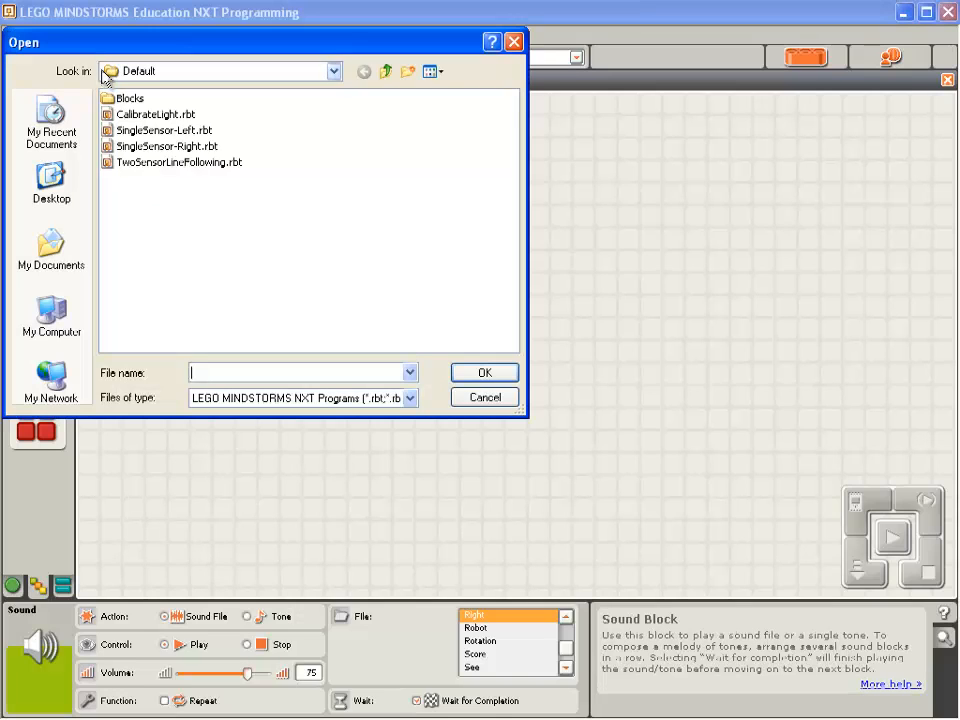
left_click(167, 146)
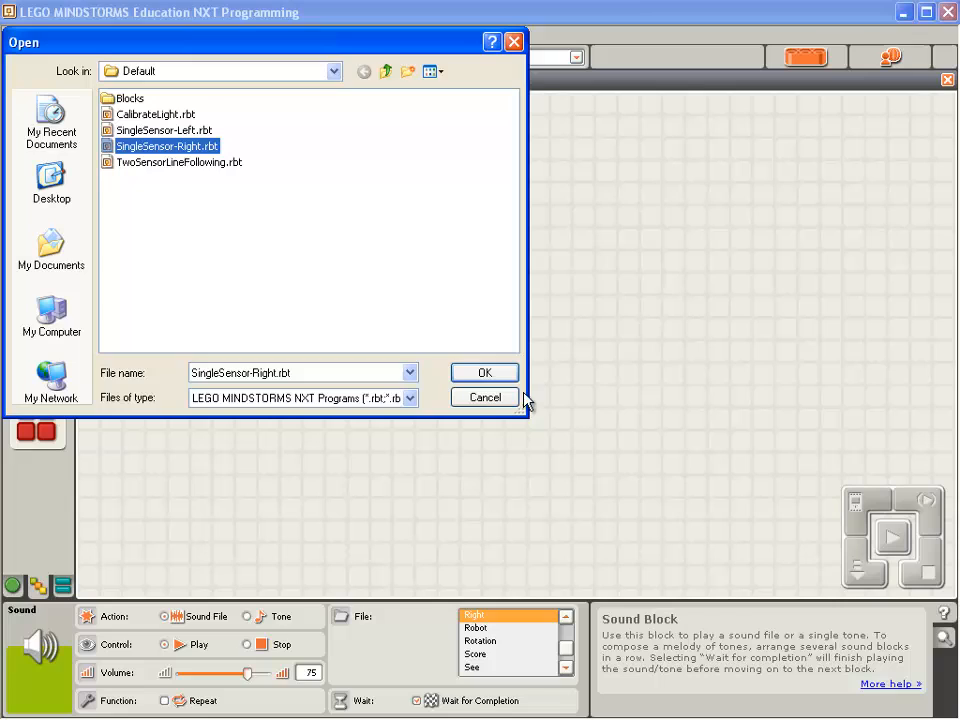
left_click(484, 372)
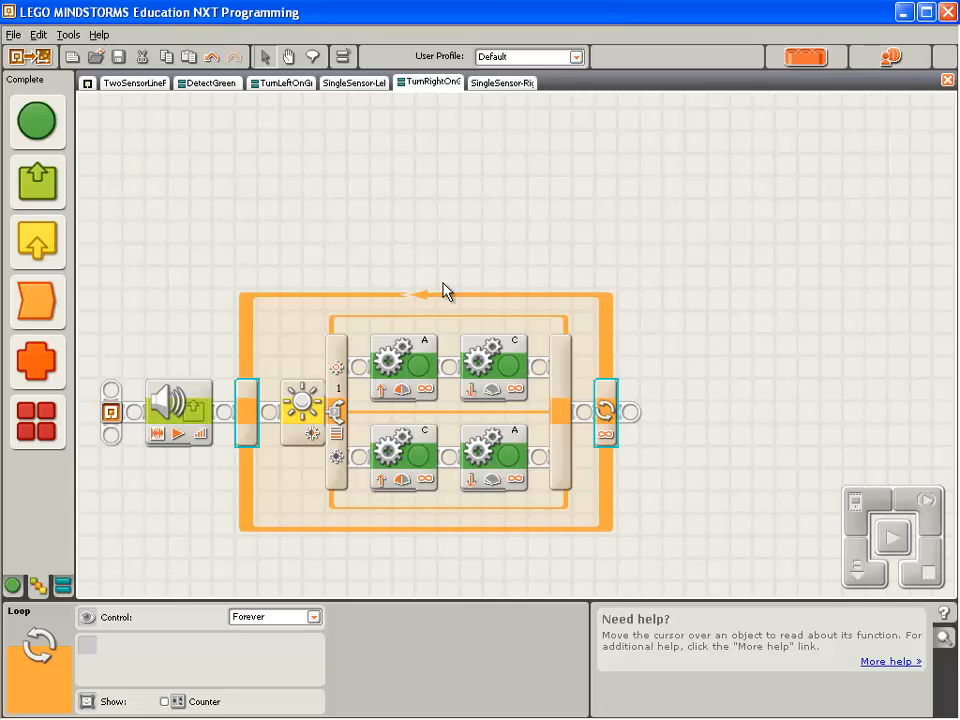
mouse_move(503, 238)
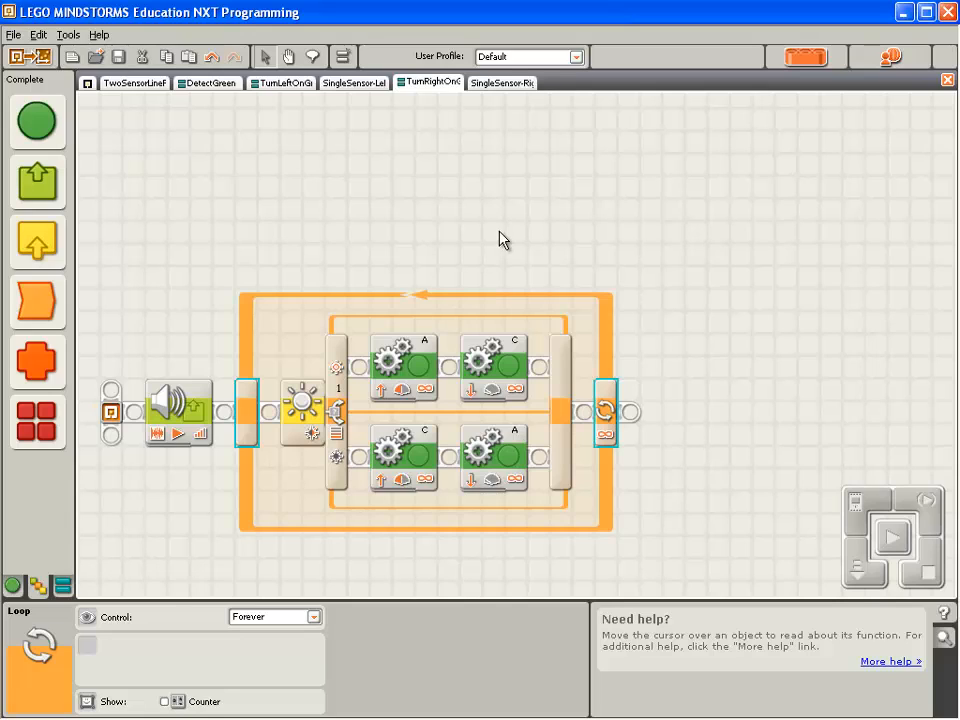
Step: Close the SingleSensor-Right and SingleSensor-Left programs and return to TurnLeftOnGreen
left_click(502, 82)
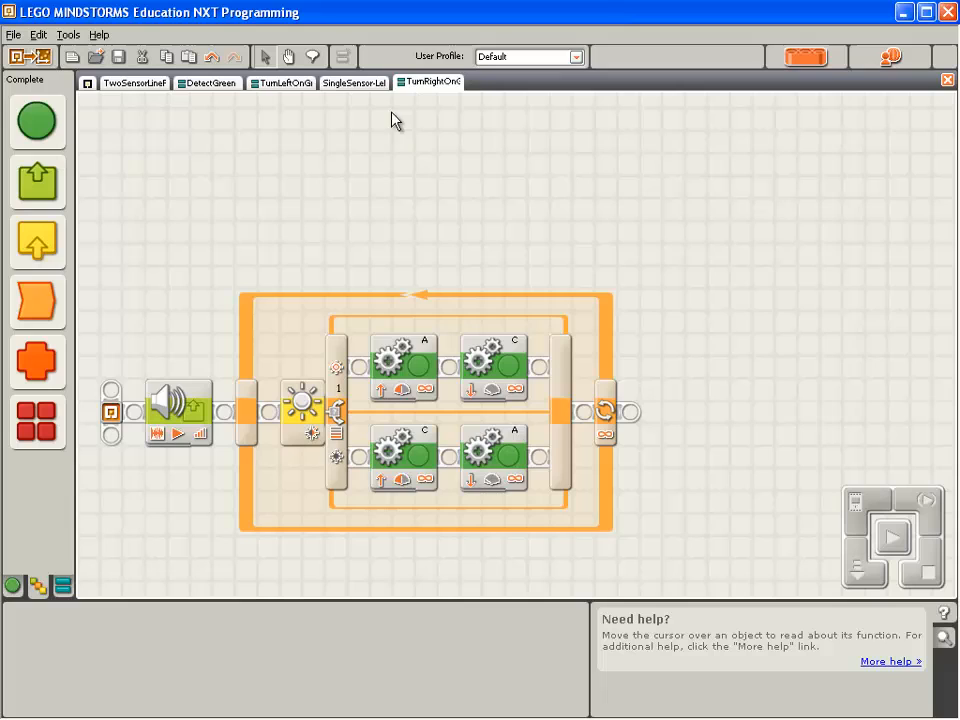
left_click(354, 82)
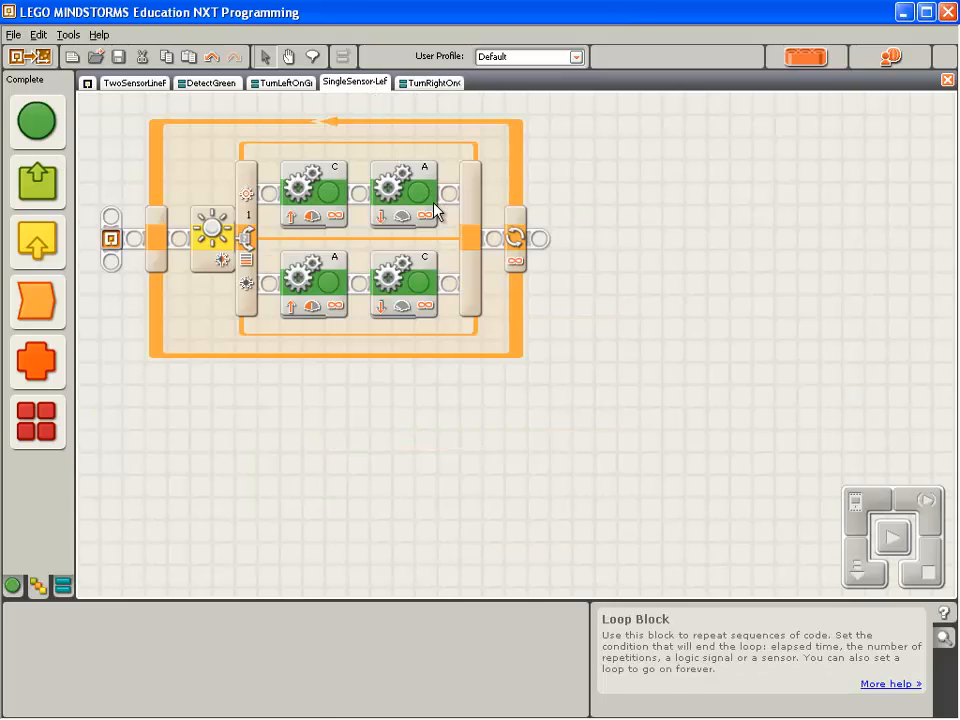
left_click(400, 195)
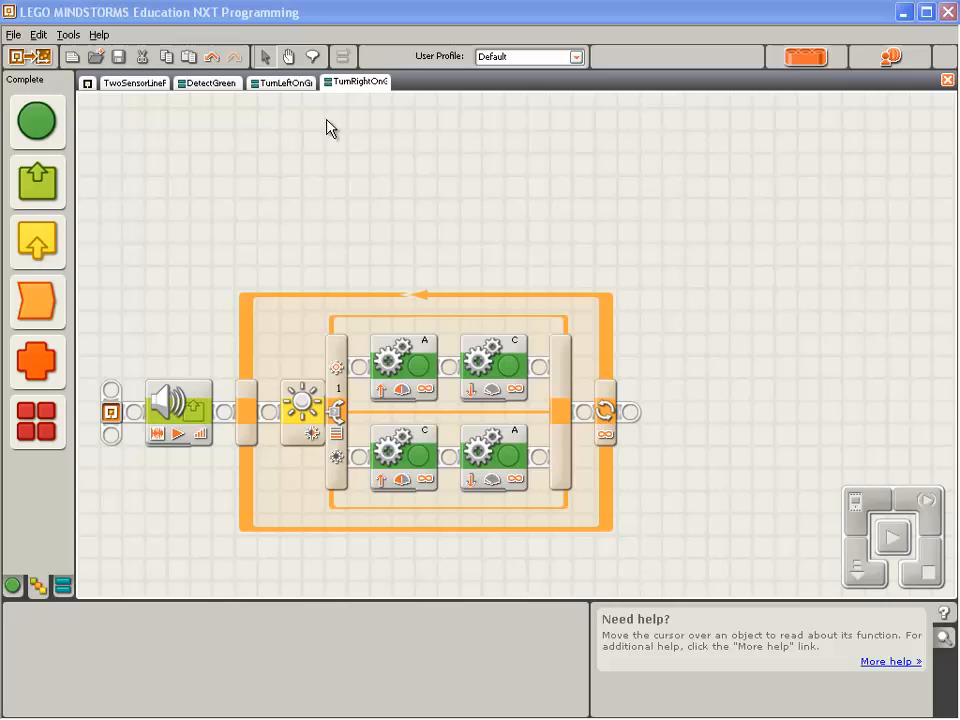
left_click(281, 82)
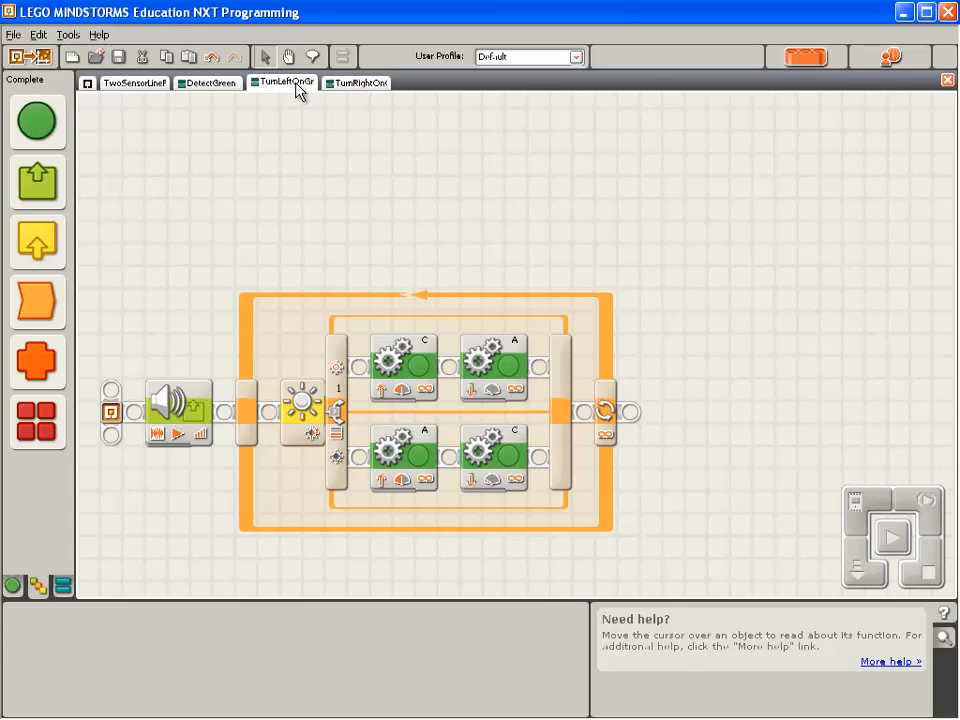
Step: Set TurnLeftOnGreen's light-sensor switch to read port 4 instead of port 1
left_click(310, 410)
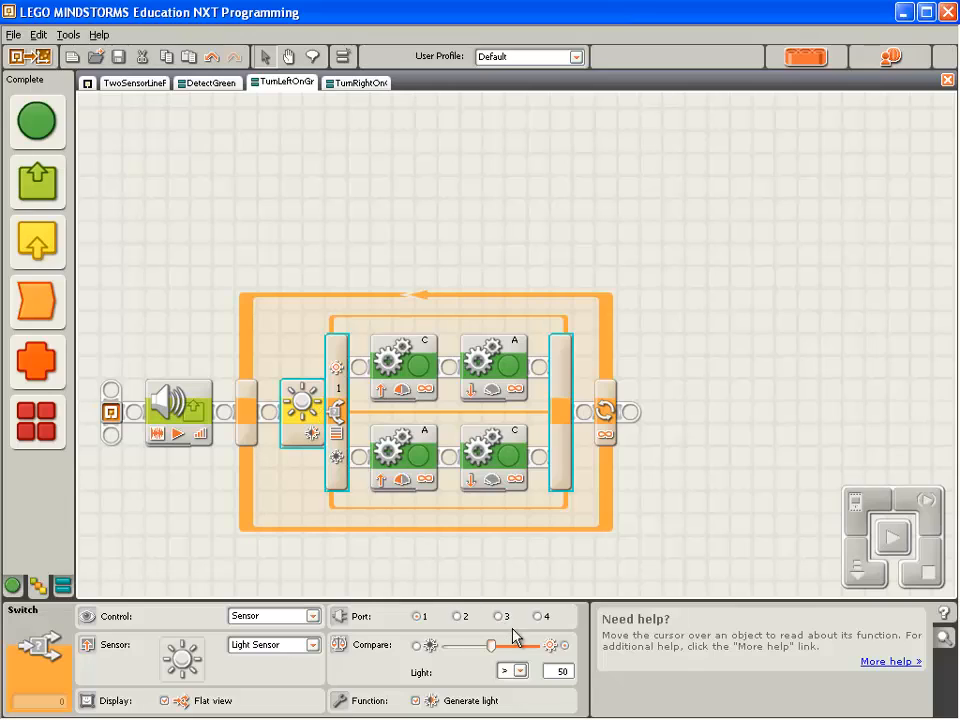
left_click(538, 616)
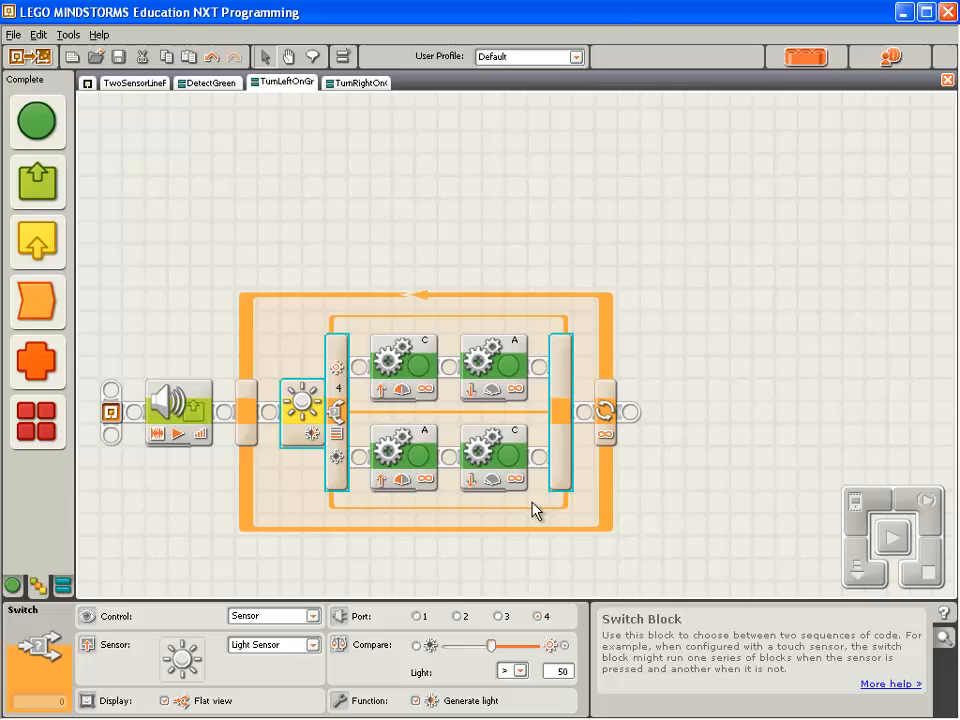
mouse_move(290, 413)
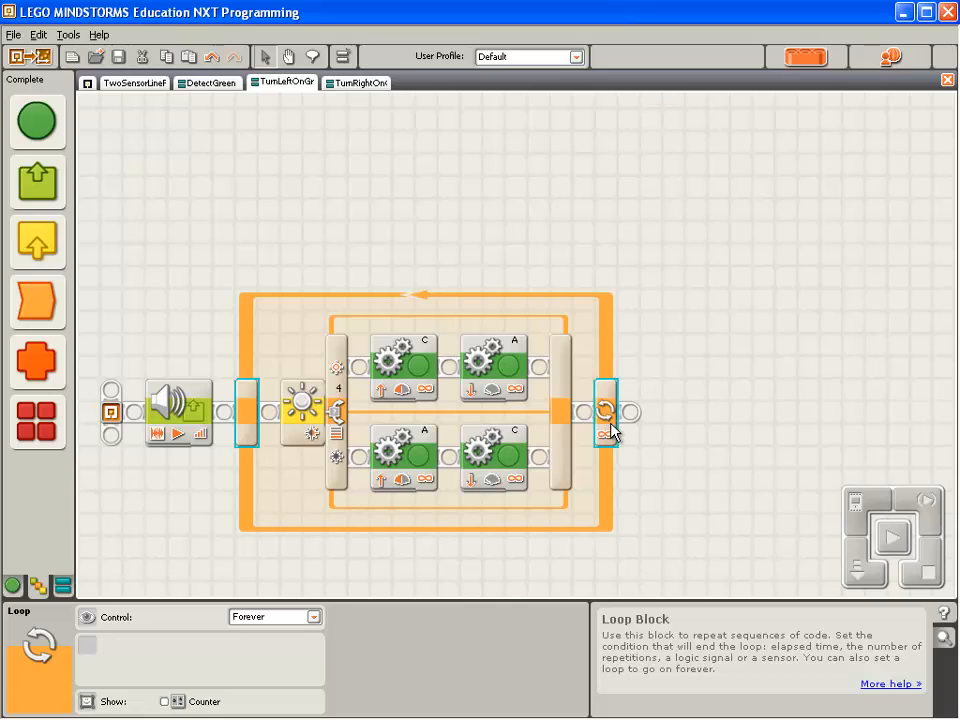
mouse_move(463, 518)
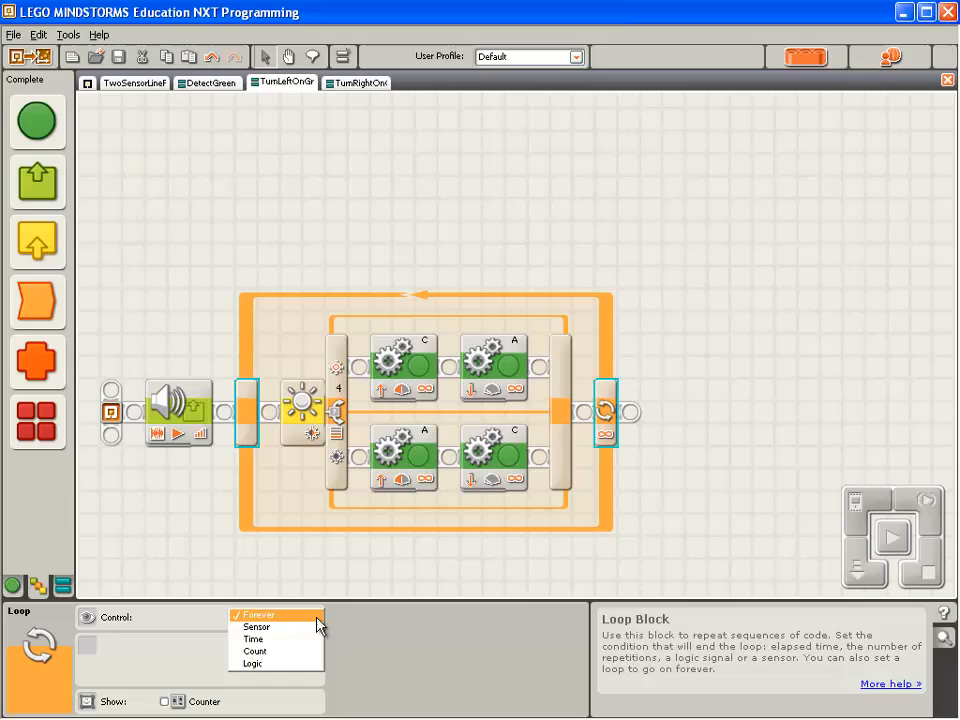
Step: Make the TurnLeftOnGreen loop stop after 1.5 seconds, then return to DetectGreen
left_click(253, 639)
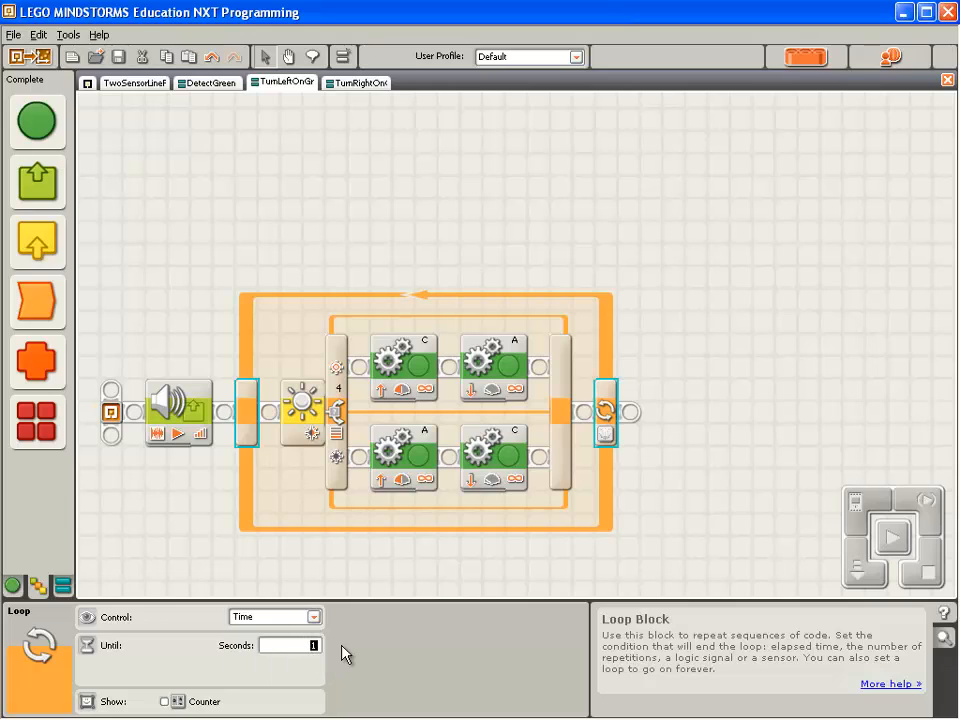
type("1.5")
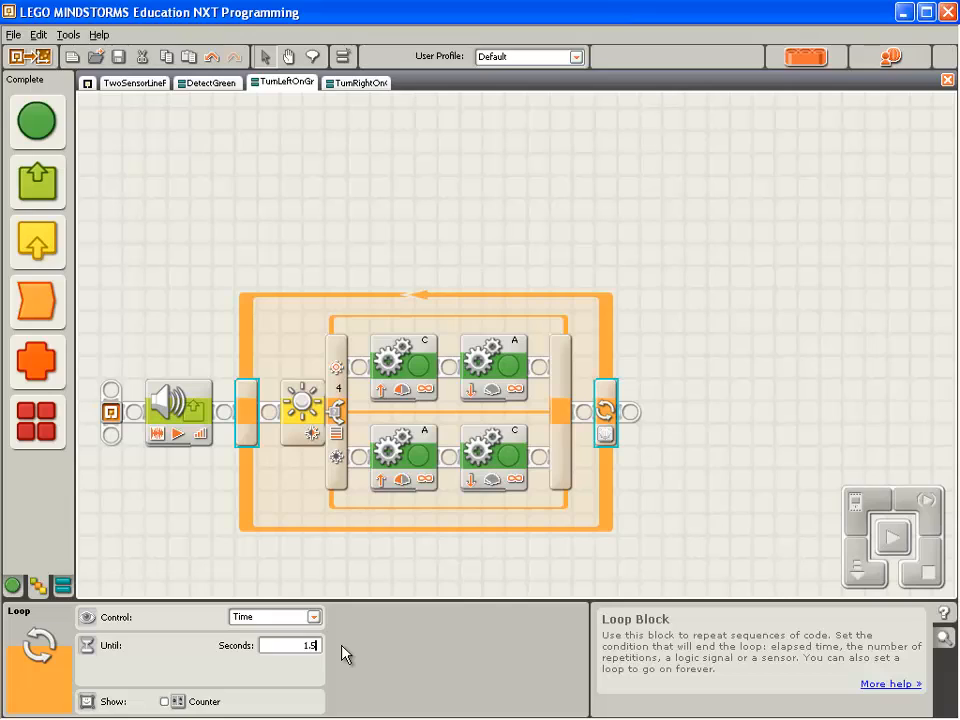
left_click(354, 82)
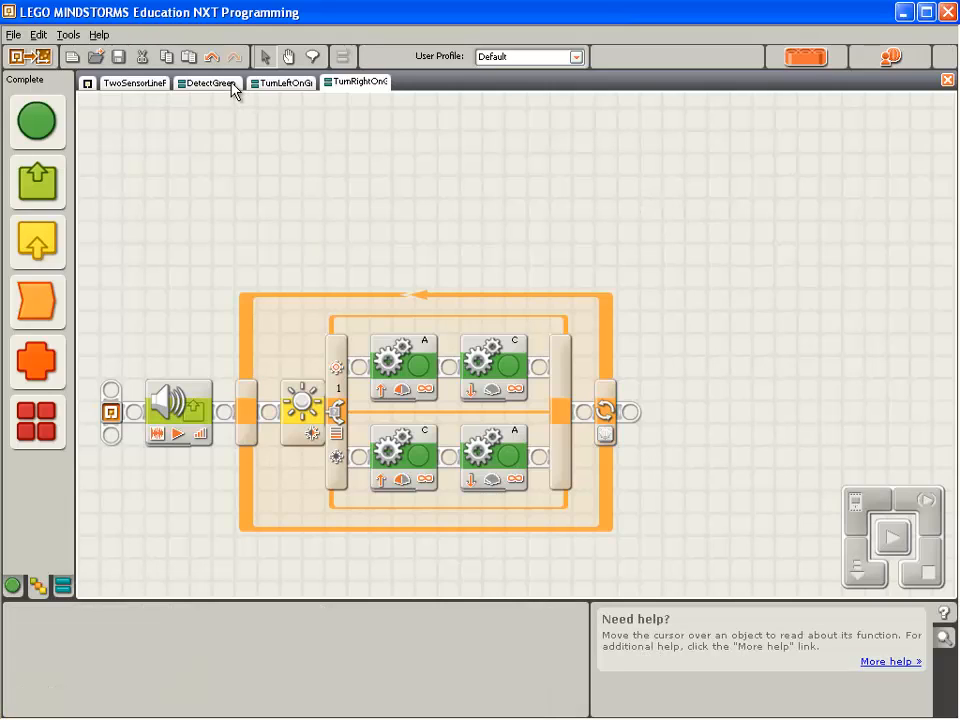
left_click(207, 82)
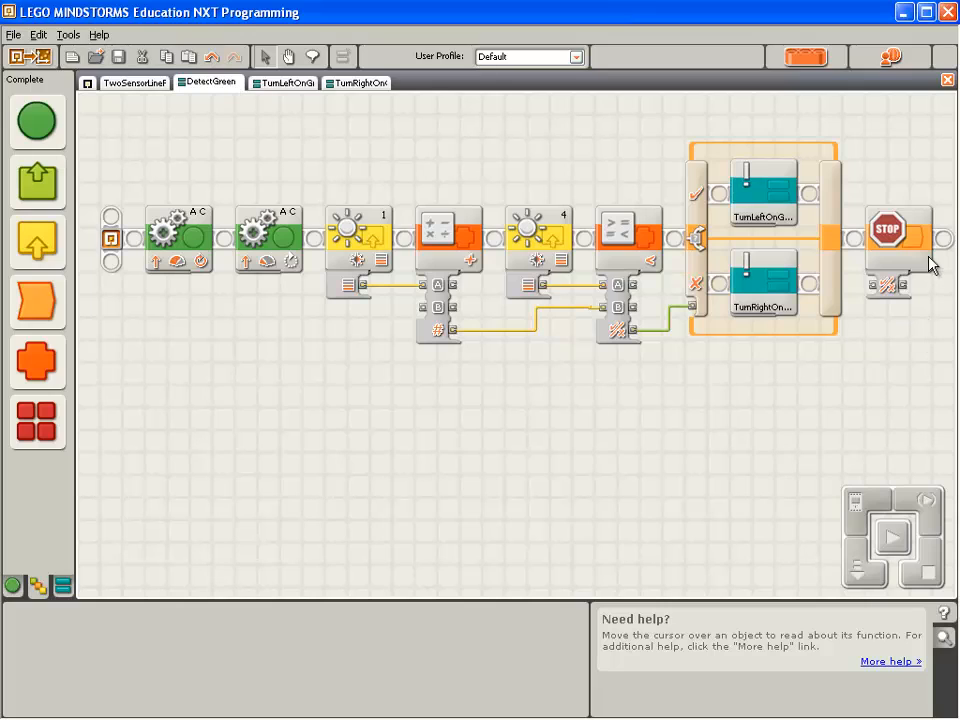
Step: Delete the Stop block ending DetectGreen, then return to the main line-following program
left_click(897, 232)
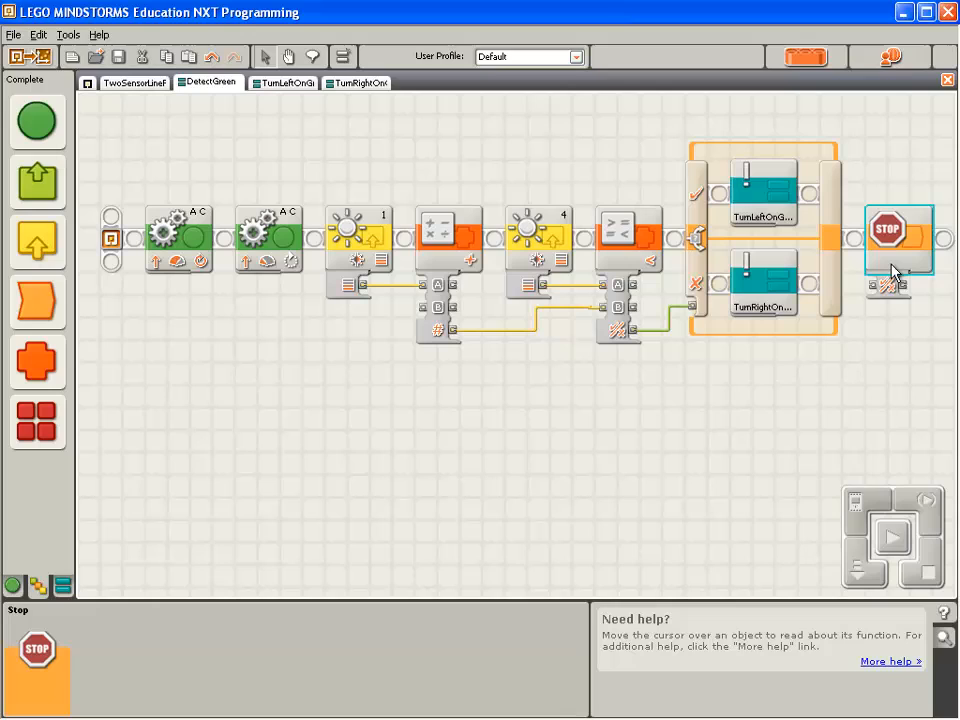
mouse_move(892, 265)
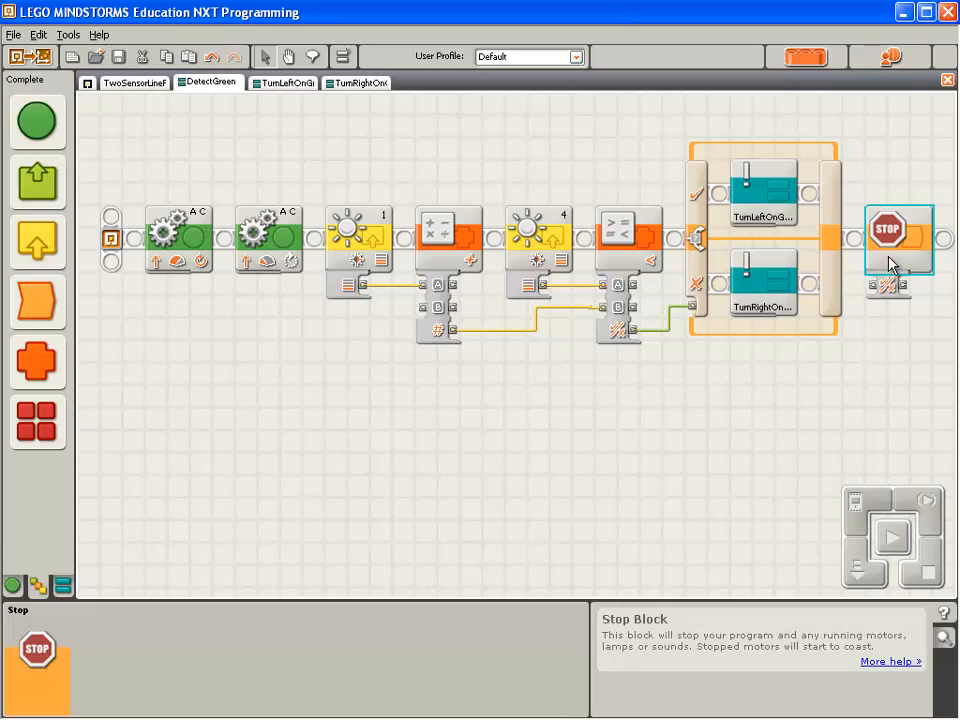
left_click(895, 235)
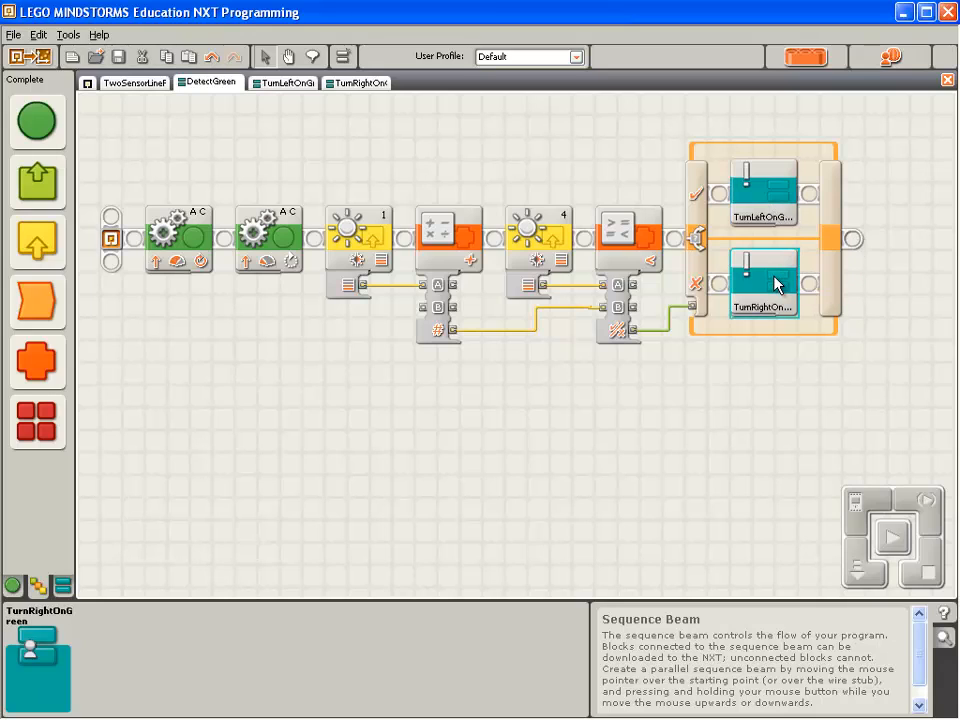
mouse_move(858, 240)
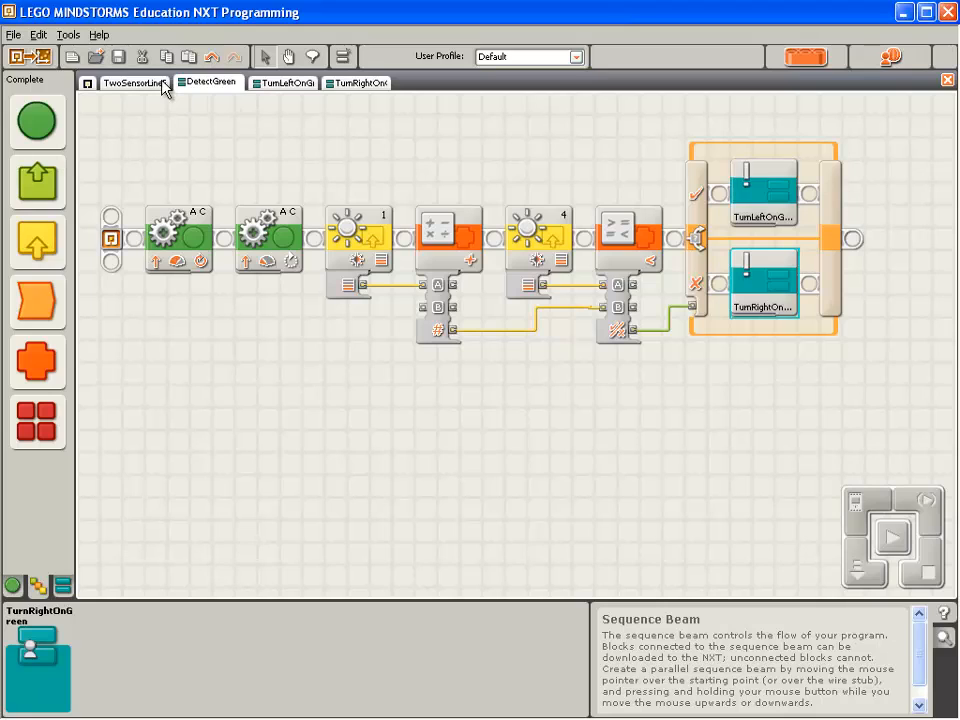
left_click(135, 83)
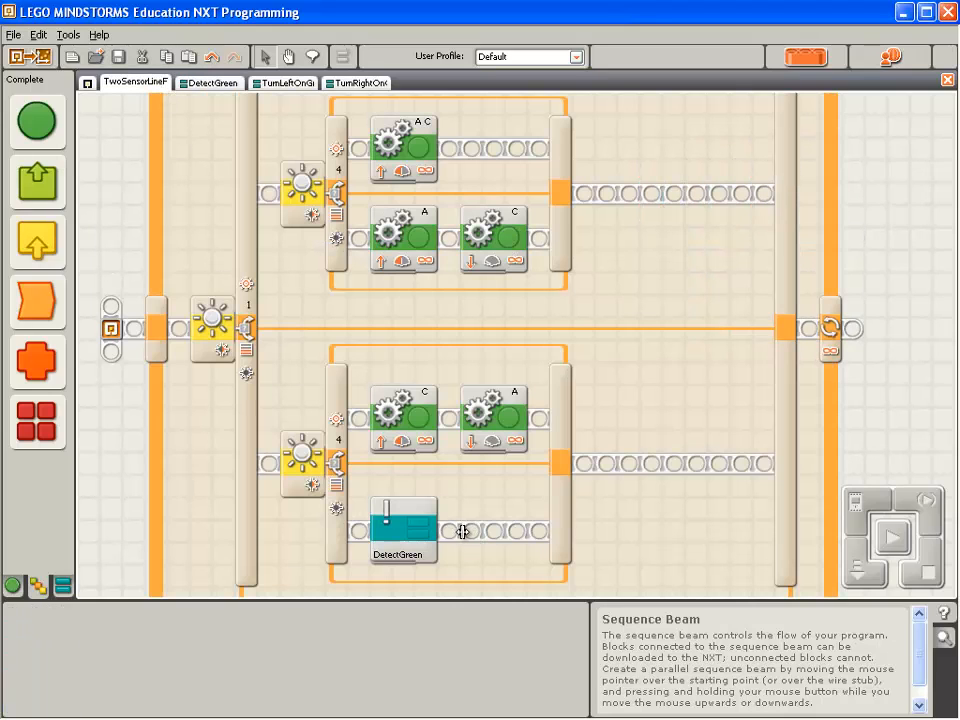
mouse_move(322, 141)
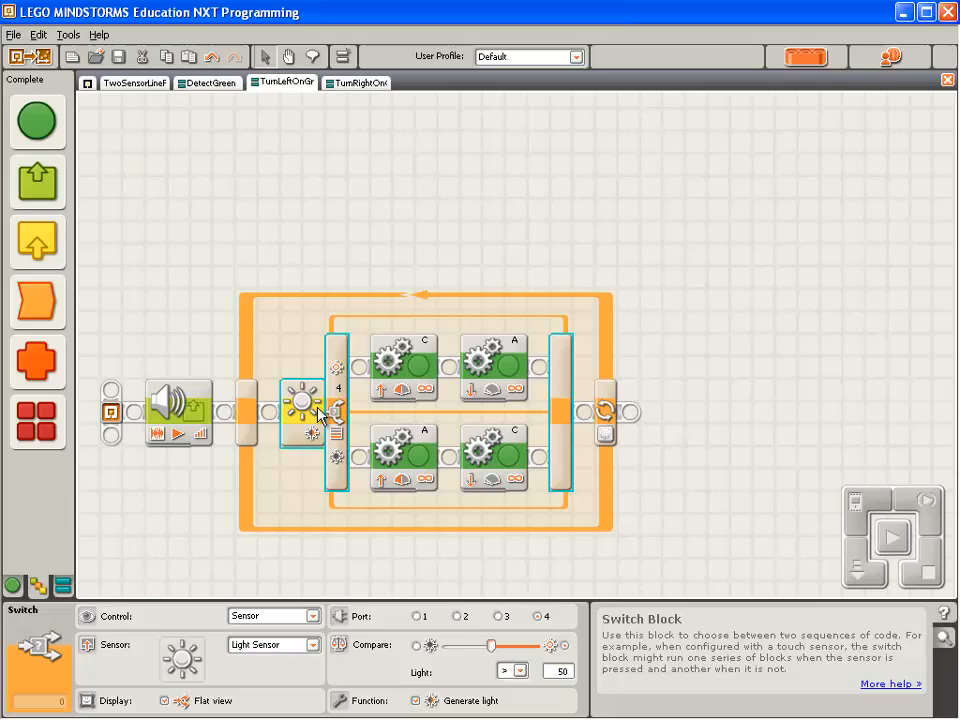
mouse_move(338, 390)
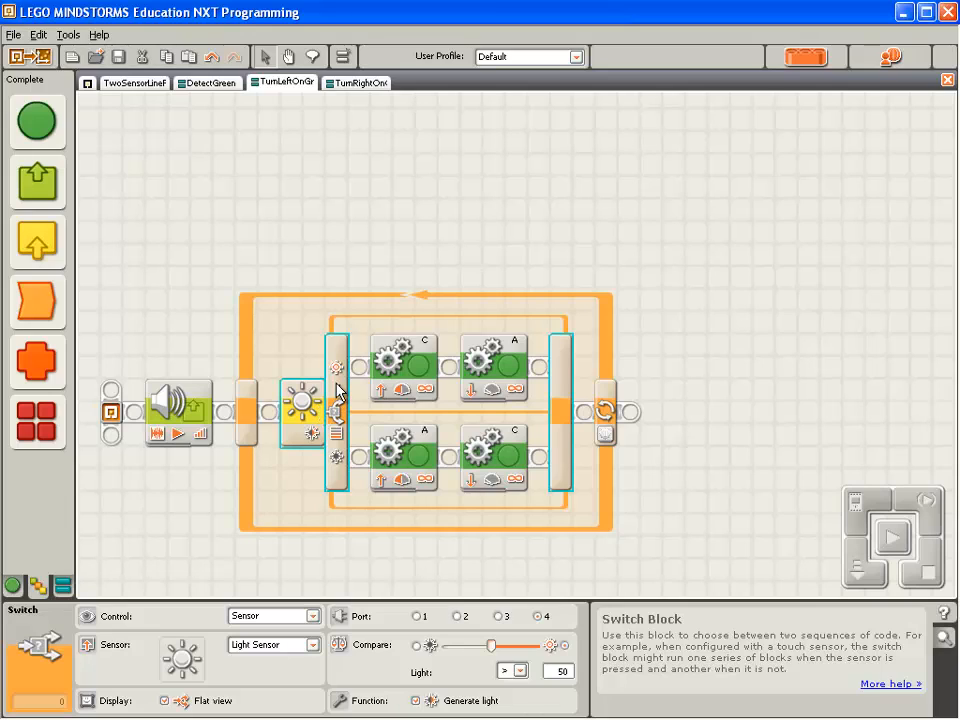
Step: Bring up the TurnRightOnGreen My Block and select its light-sensor Switch
left_click(355, 82)
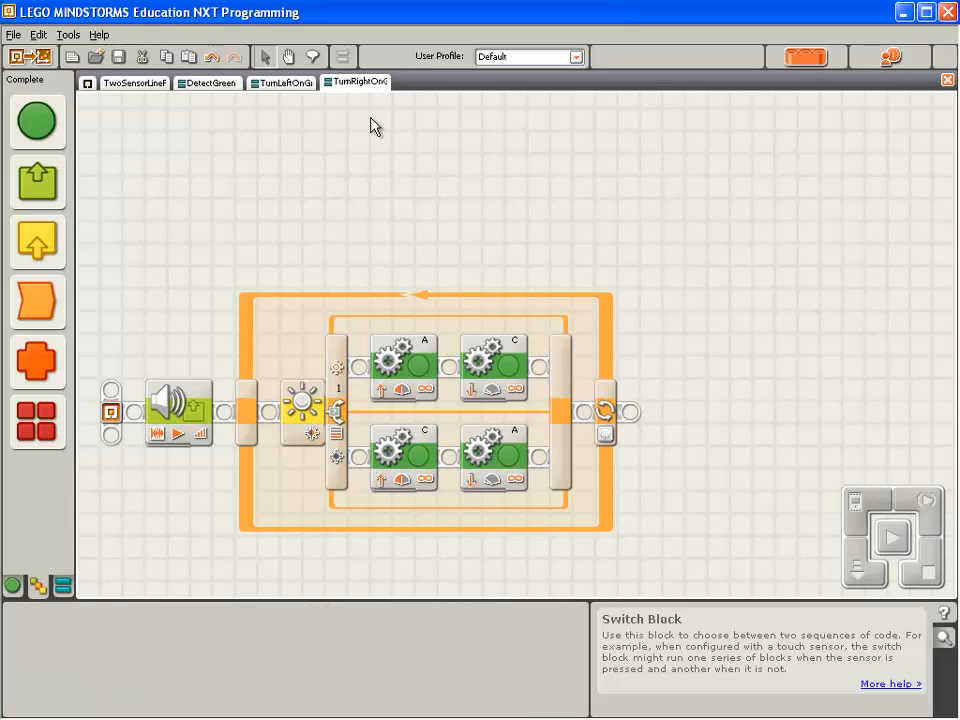
left_click(298, 405)
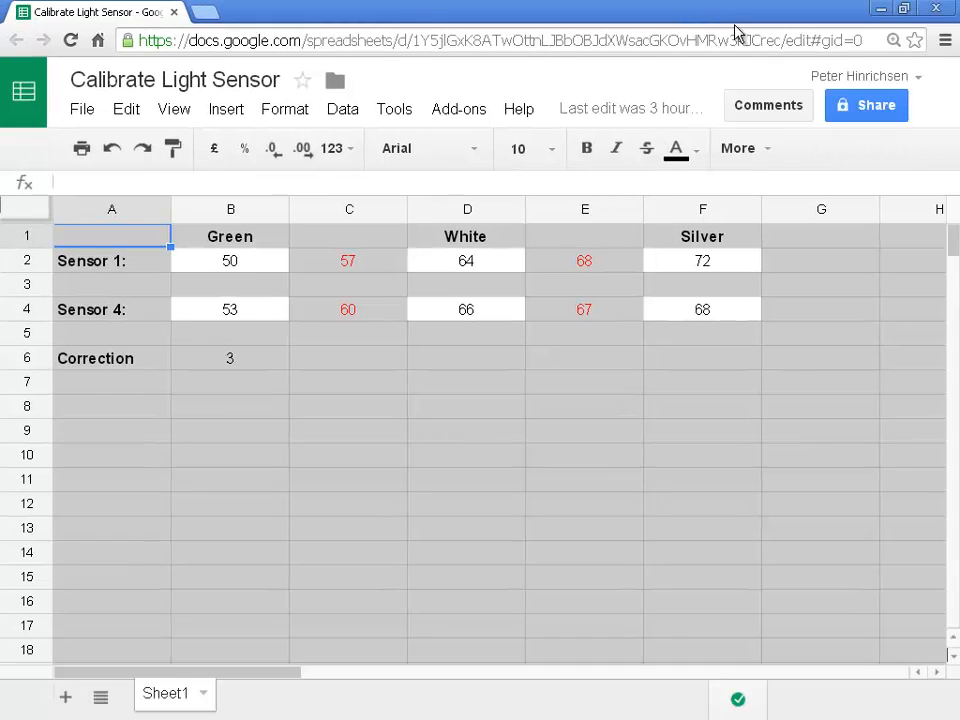
mouse_move(367, 276)
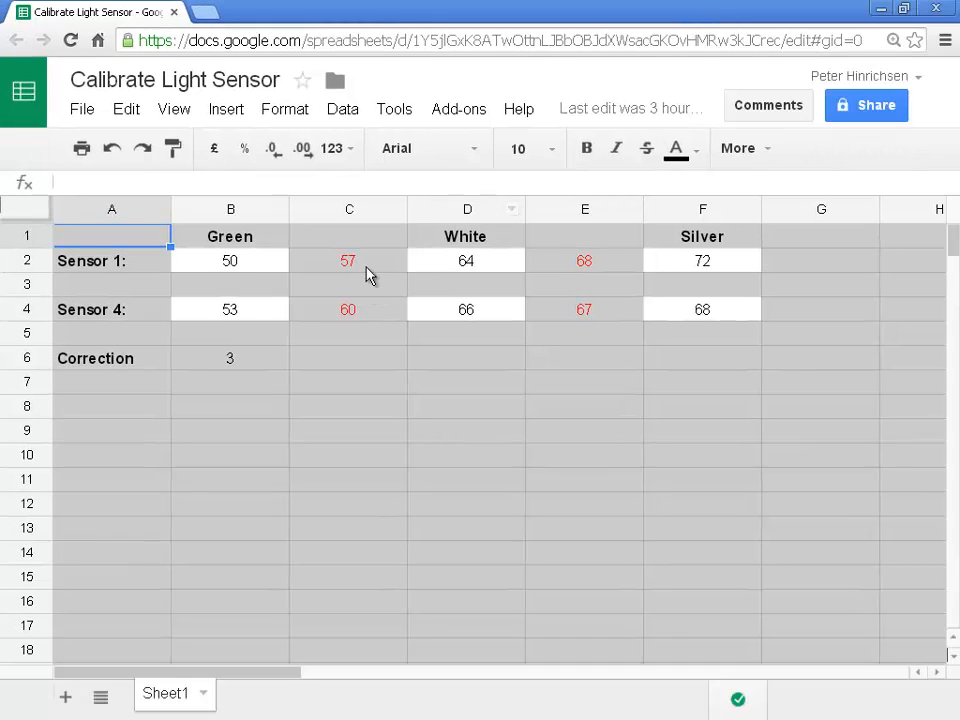
Step: Select cell C2 to view sensor 1's midpoint formula =(B2+D2)/2
left_click(348, 260)
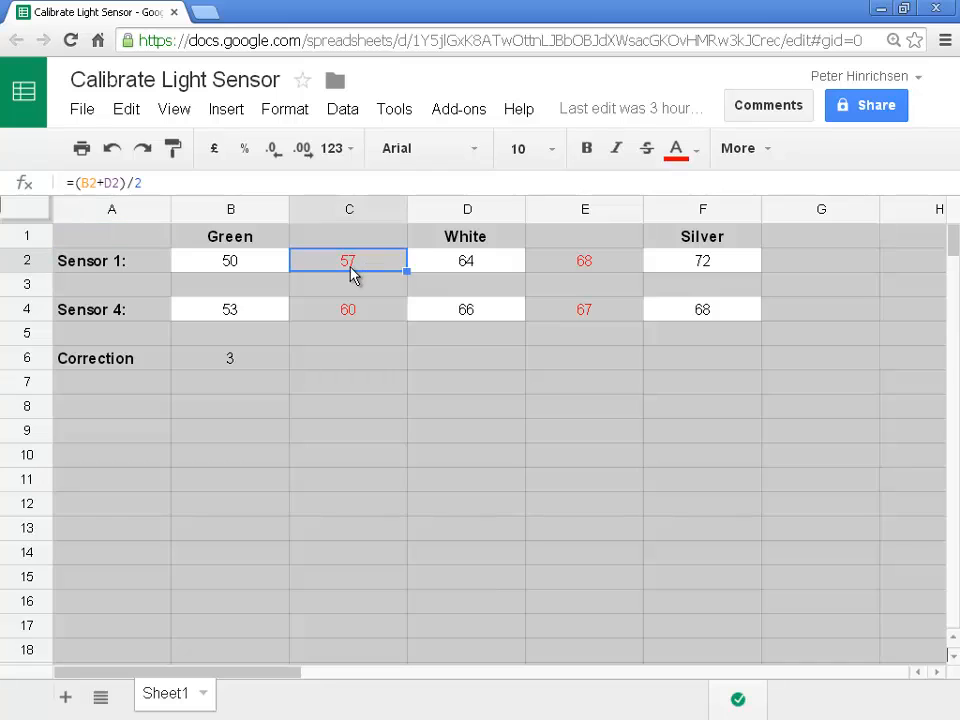
mouse_move(373, 40)
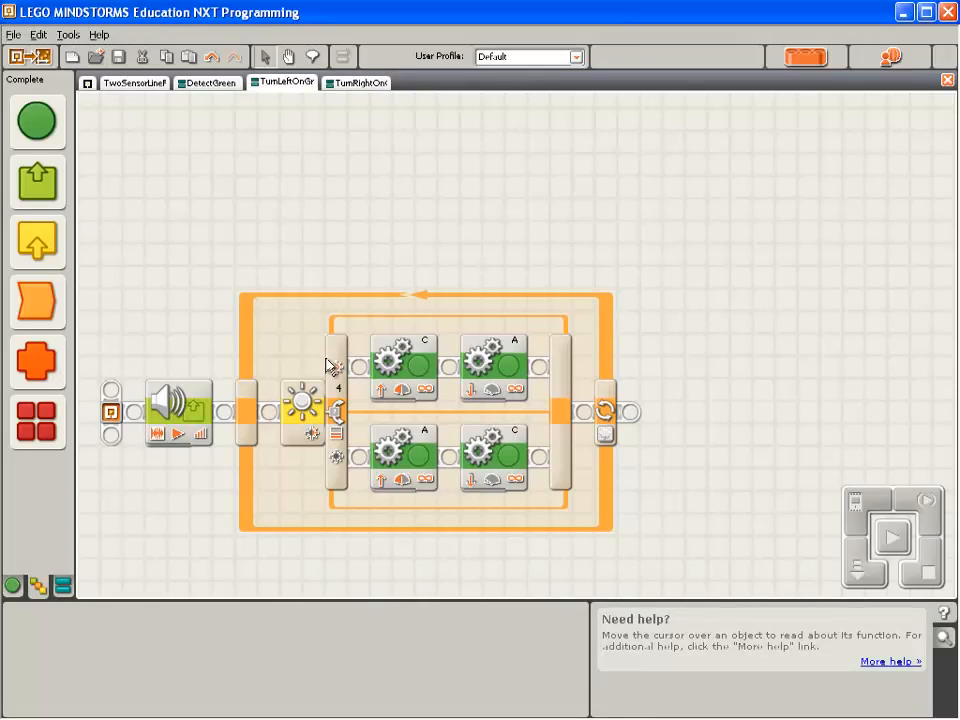
Step: Edit the TurnLeftOnGreen Switch threshold, then download and run TwoSensorLineFollow on the robot
left_click(300, 405)
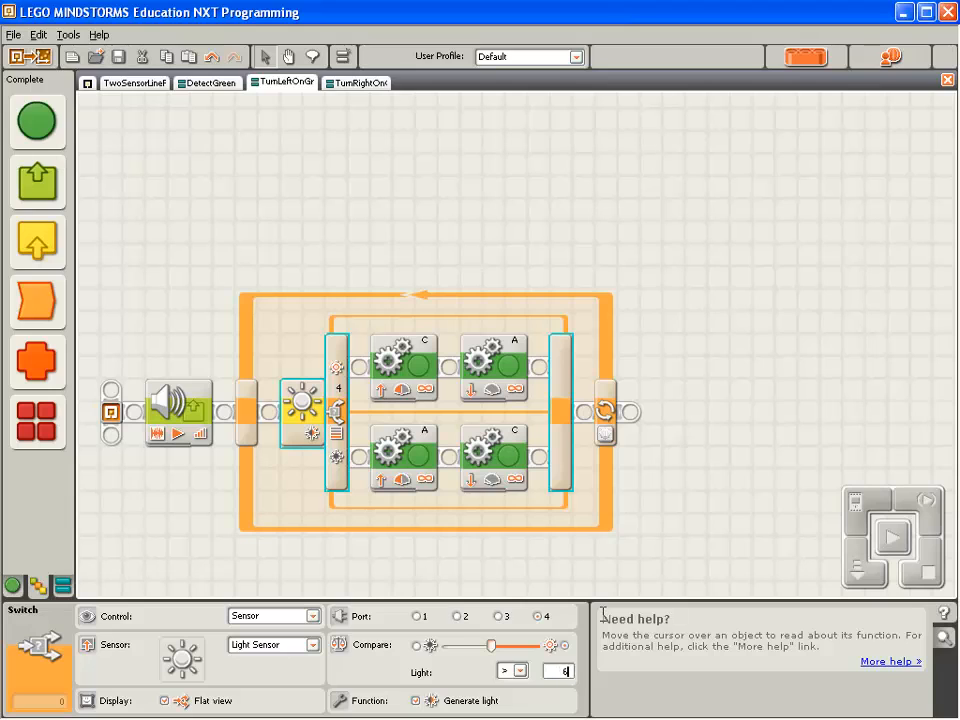
left_click(135, 83)
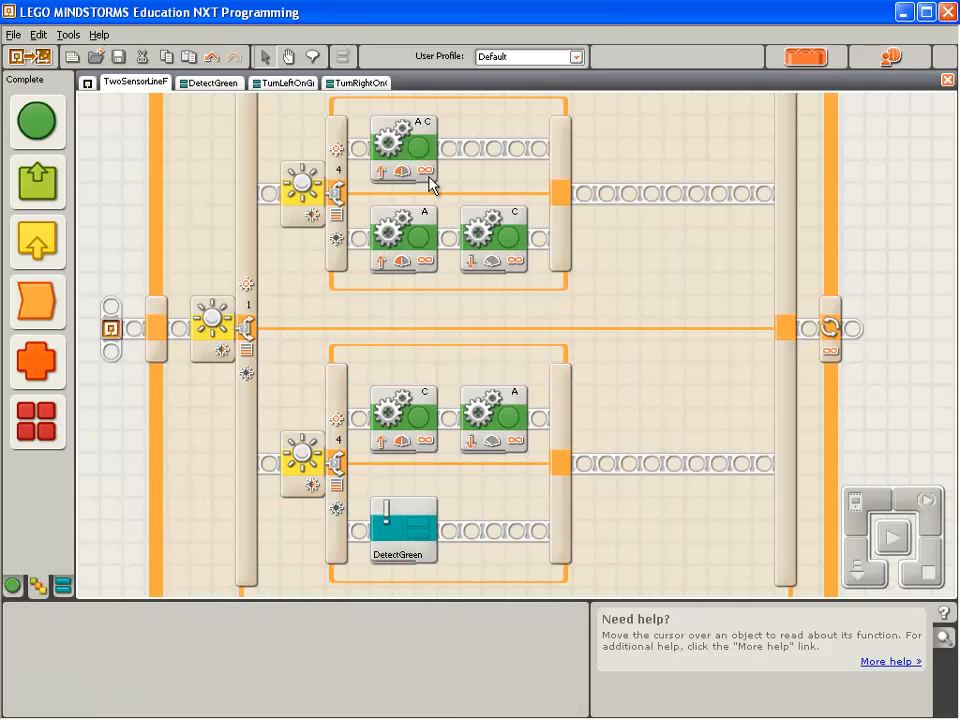
mouse_move(350, 118)
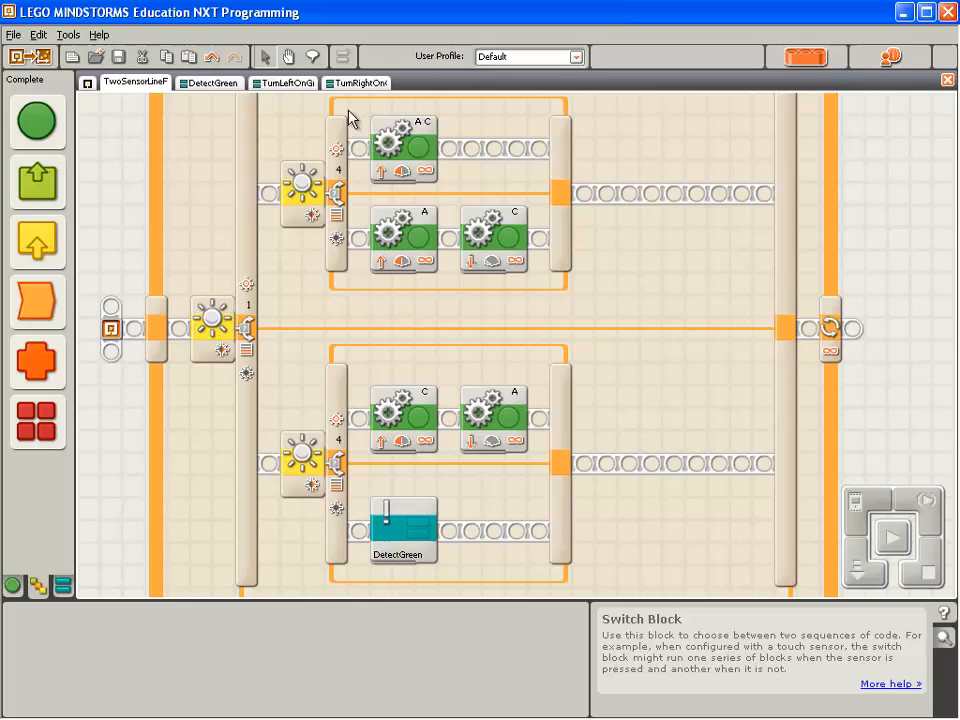
left_click(888, 538)
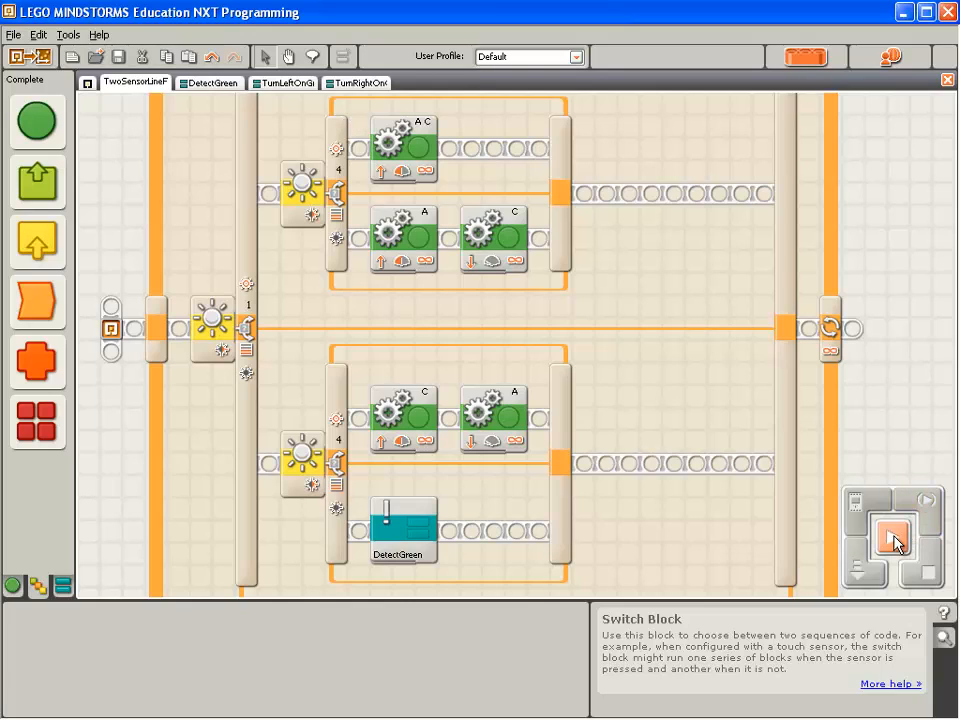
mouse_move(893, 535)
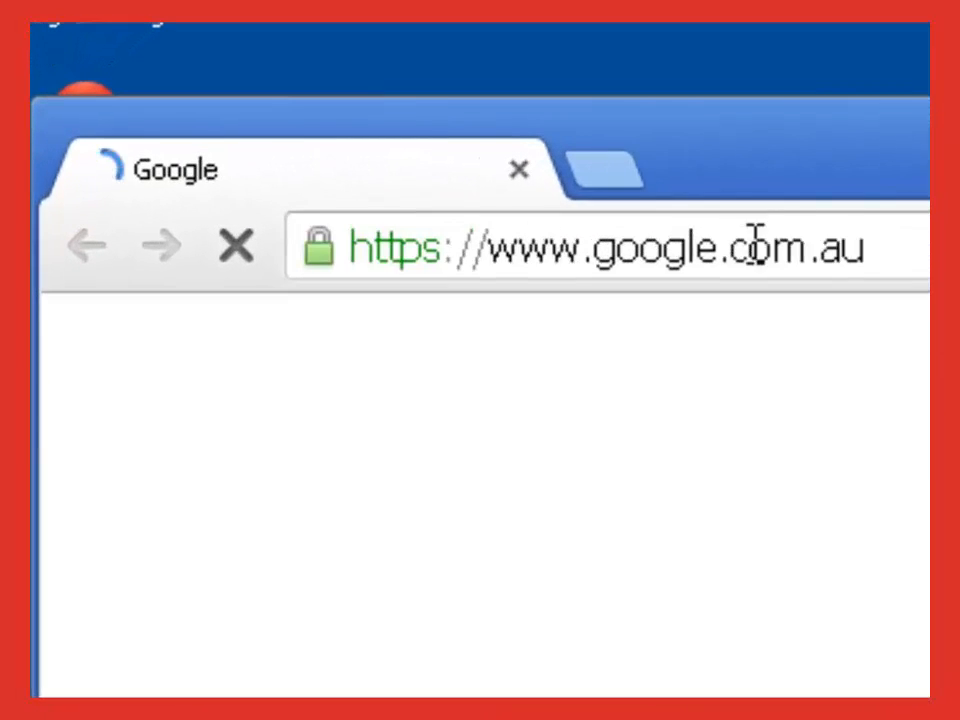
Step: Load clubengineer.org/help and scroll down to the booking details and location map
type("clubengine")
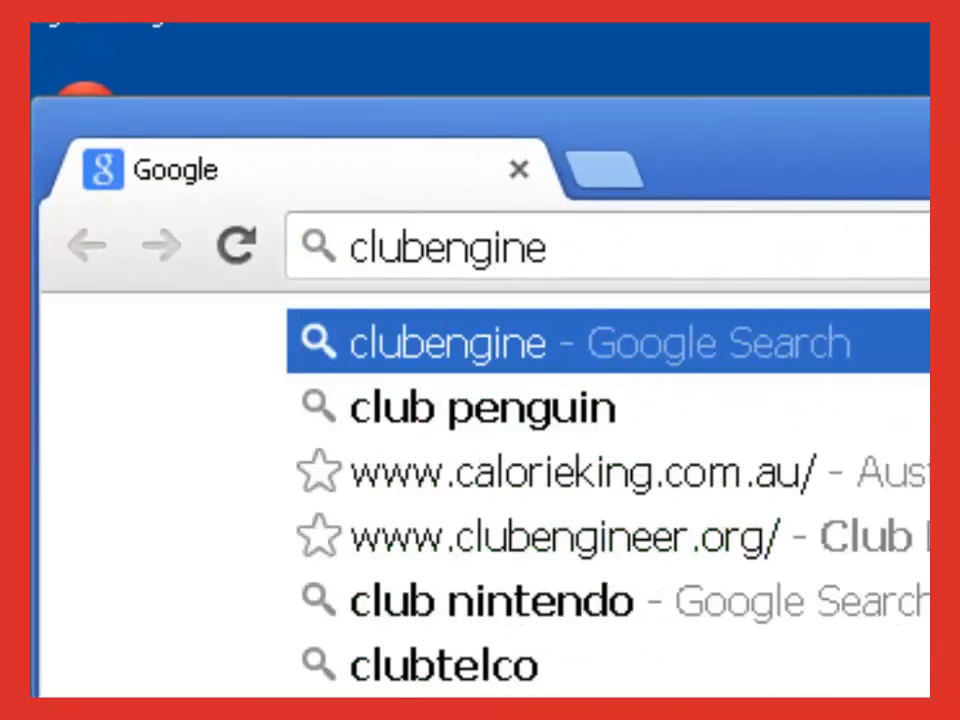
type("clubengineer.org/help")
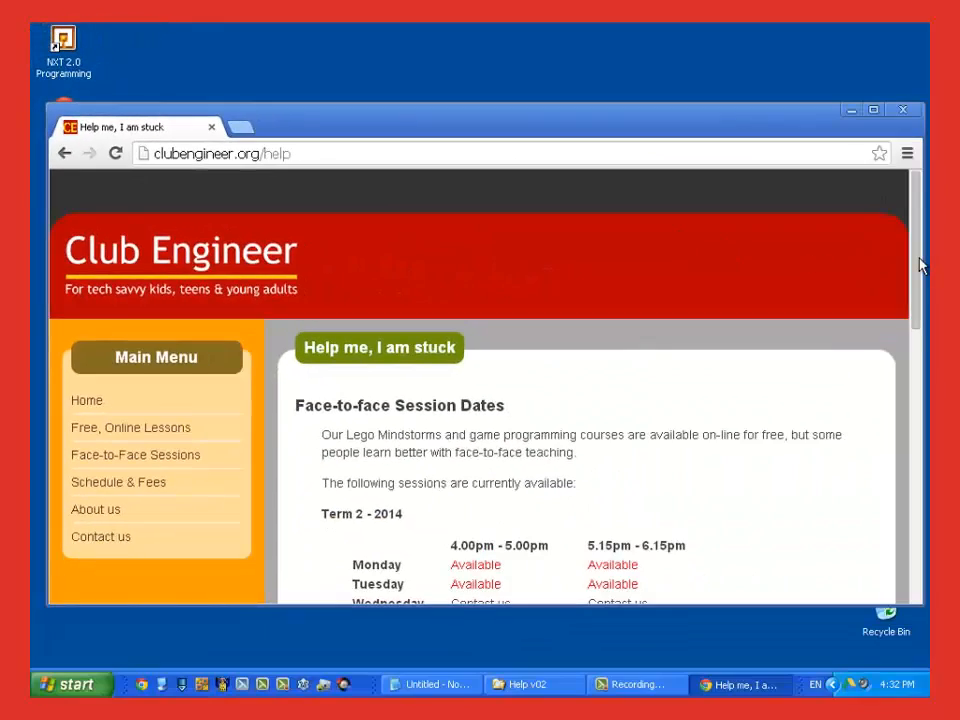
scroll("down", 3)
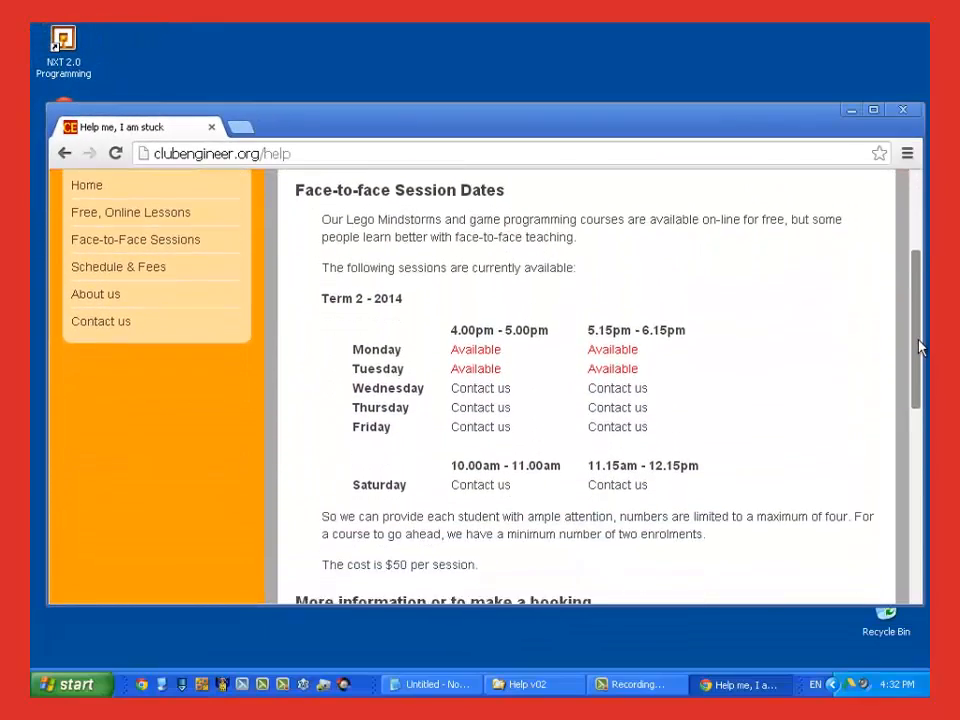
scroll("down", 3)
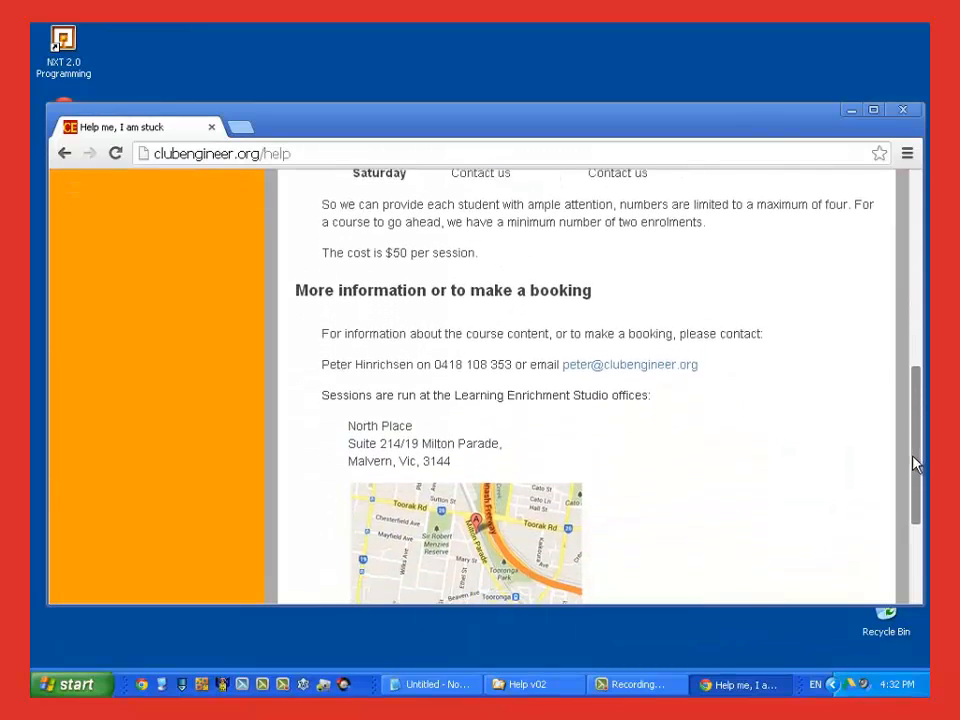
scroll("down", 3)
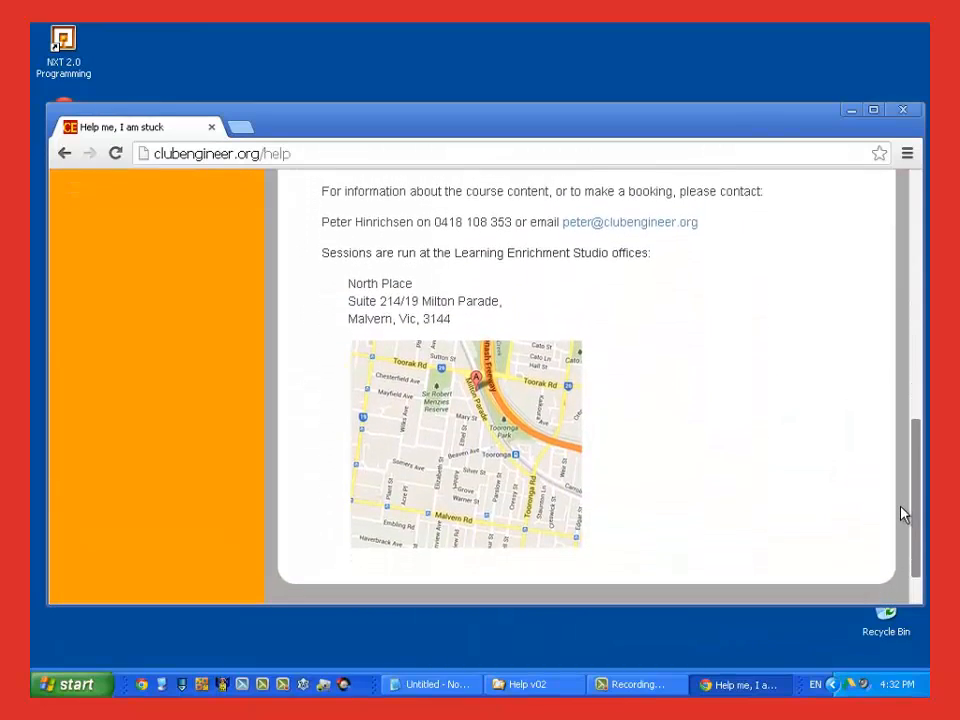